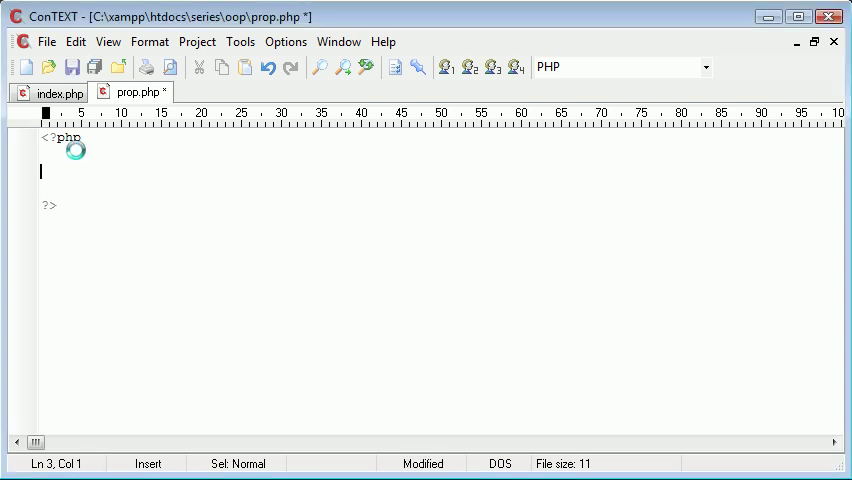
# Step: Type class BankAccount with public $balance = 3500; into prop.php
pyautogui.write('publi')
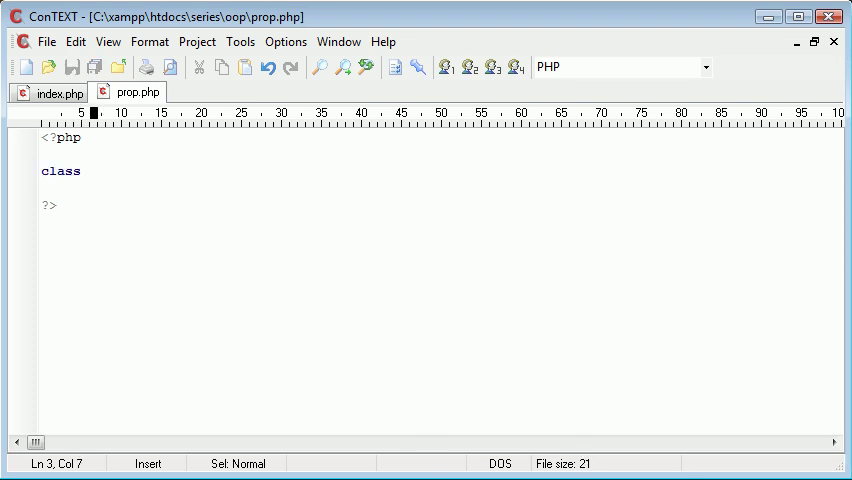
pyautogui.write('BankAcc')
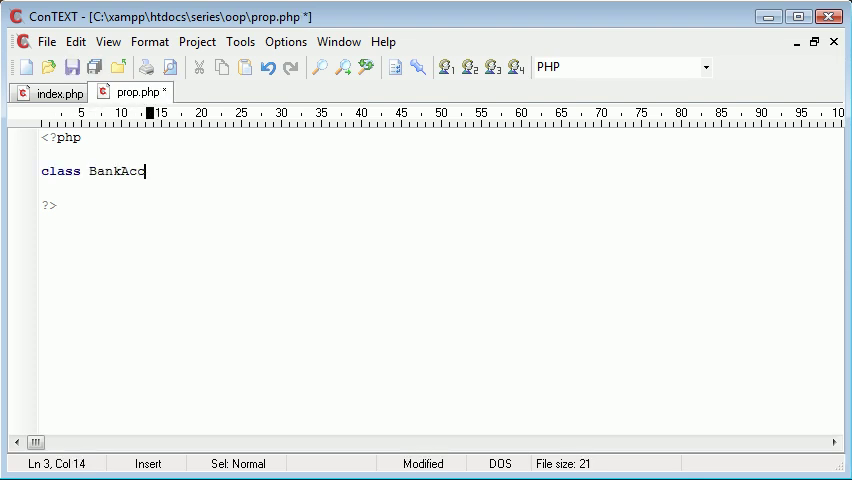
pyautogui.write('ount {')
pyautogui.write('}')
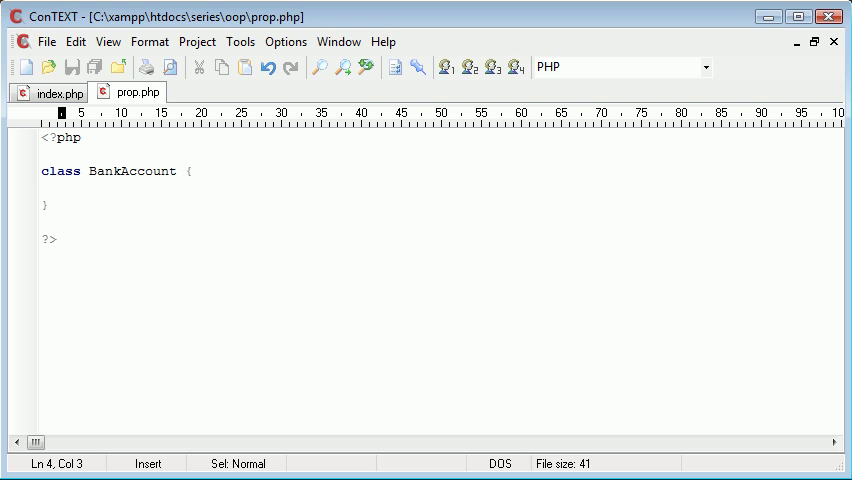
pyautogui.write('public')
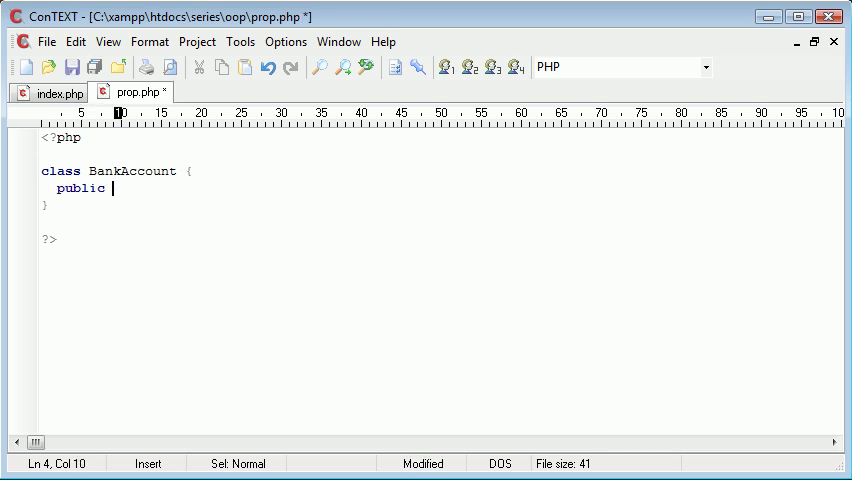
pyautogui.write('$balan')
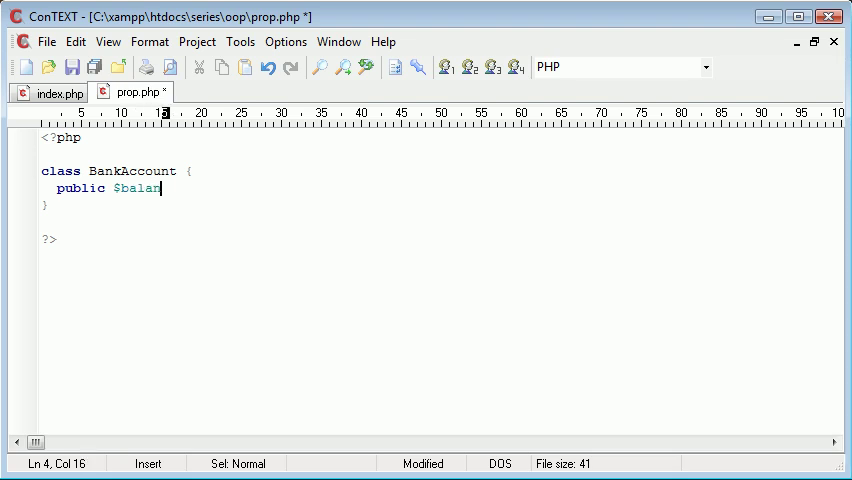
pyautogui.write('ce =')
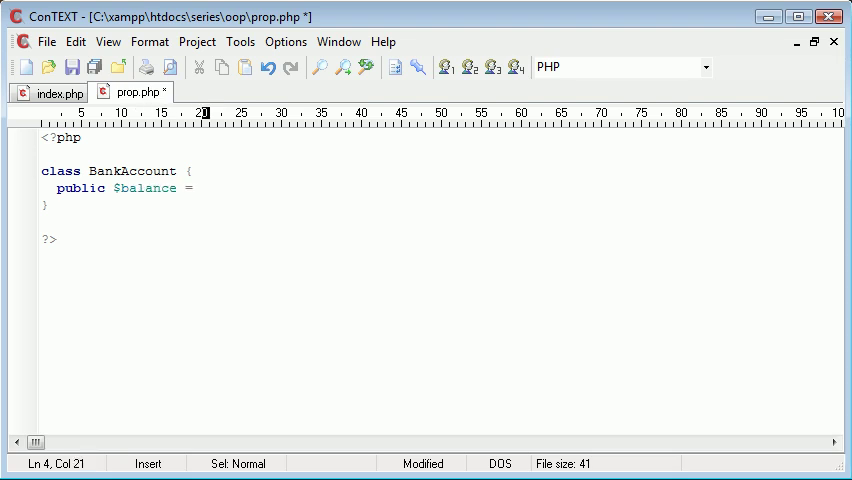
pyautogui.write('3500;')
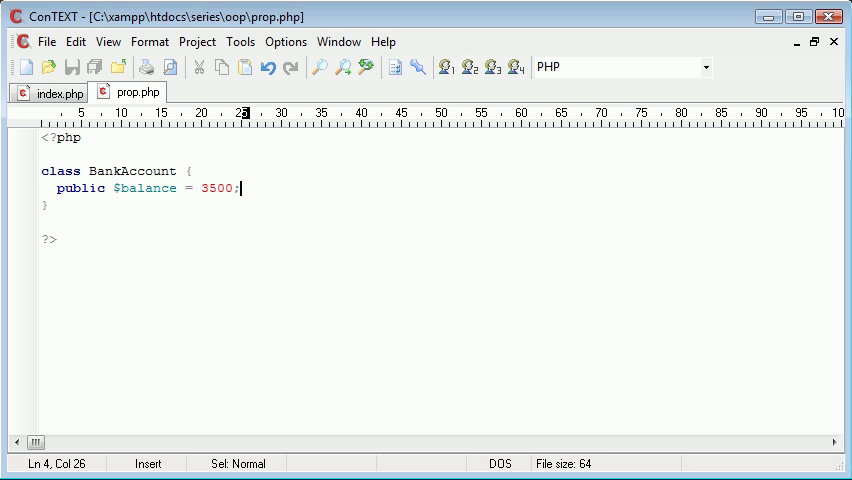
pyautogui.moveTo(60, 92)
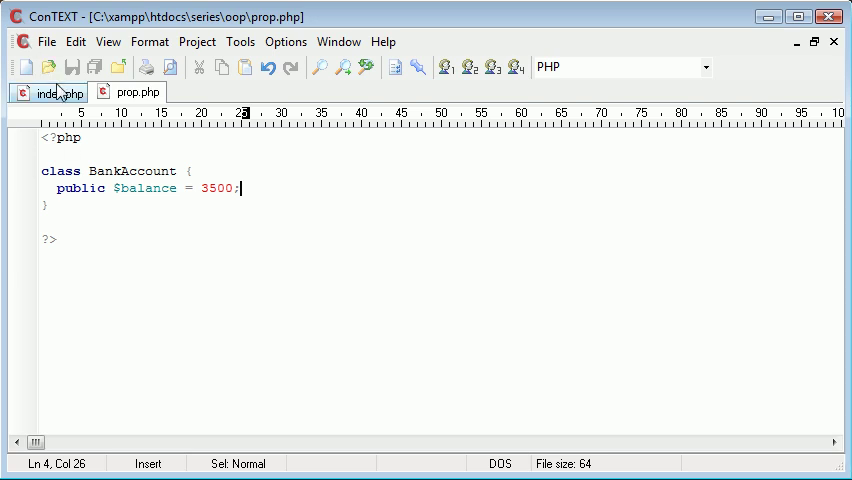
pyautogui.click(45, 92)
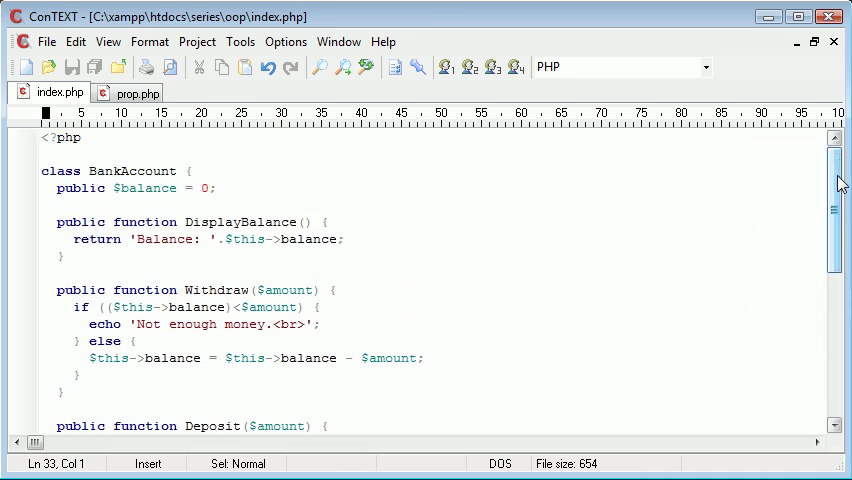
pyautogui.moveTo(838, 185); pyautogui.dragTo(838, 285)
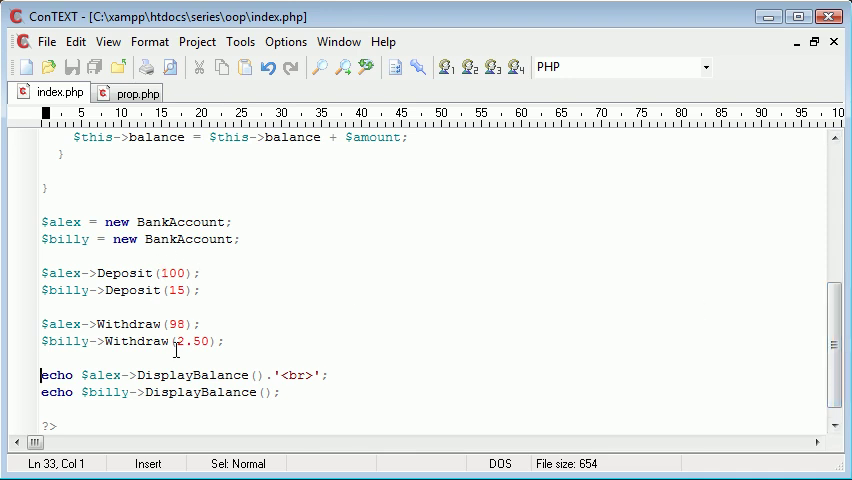
pyautogui.moveTo(843, 300); pyautogui.dragTo(843, 380)
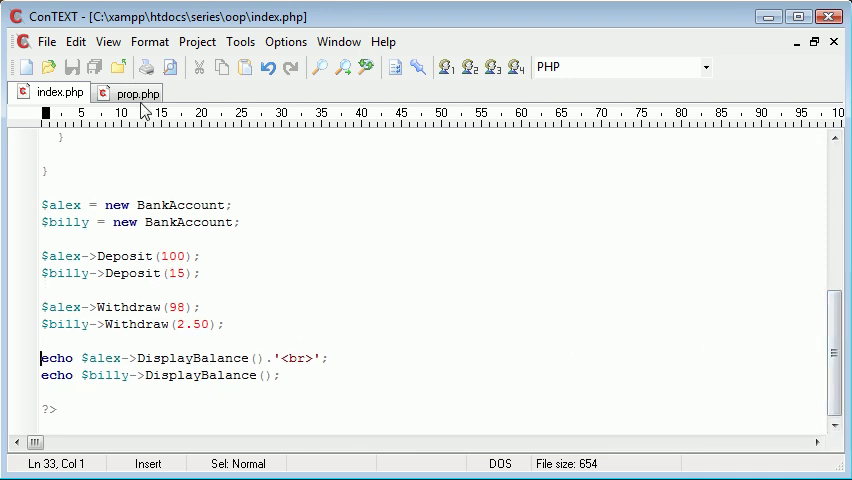
pyautogui.click(140, 93)
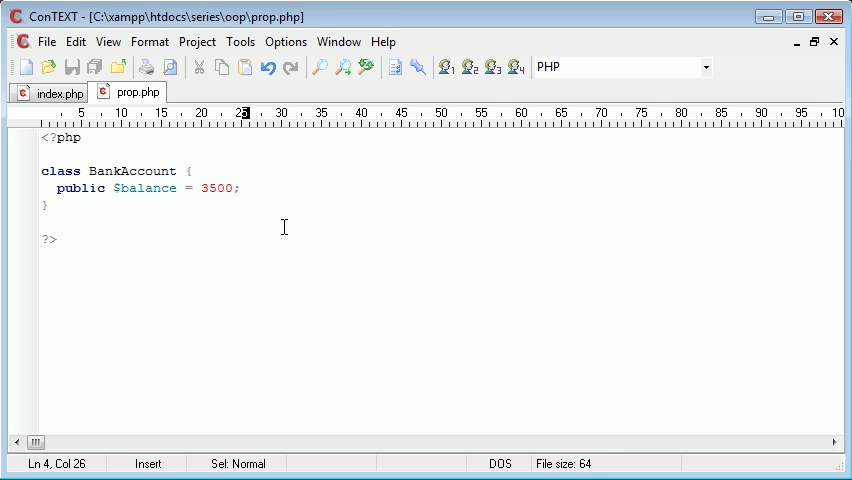
# Step: Add public function DisplayBalance() { return $this->balance; } below the $balance line
pyautogui.press('Enter')
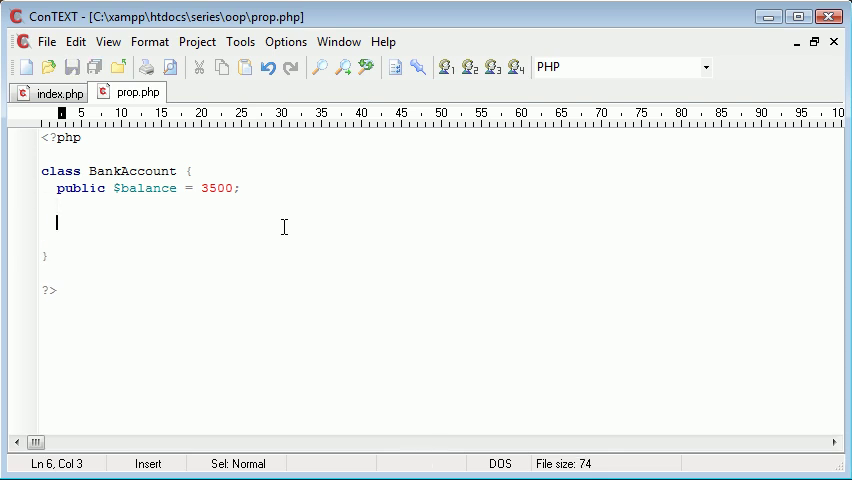
pyautogui.write('public fu')
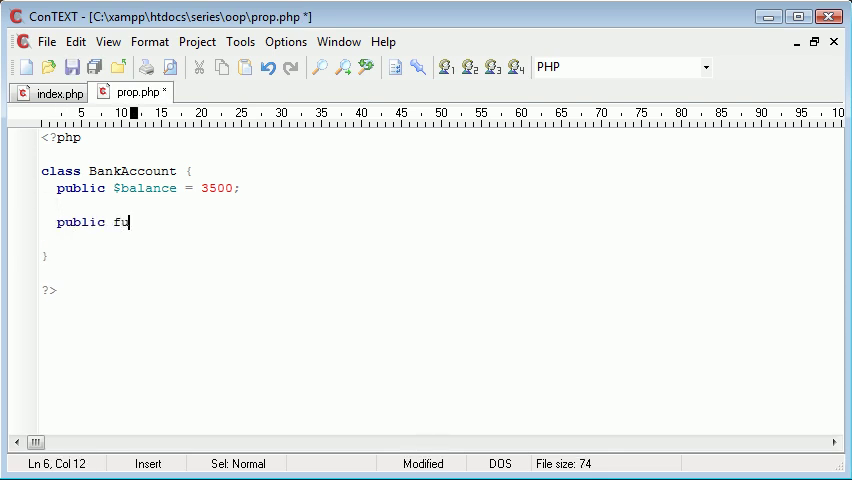
pyautogui.write('nction')
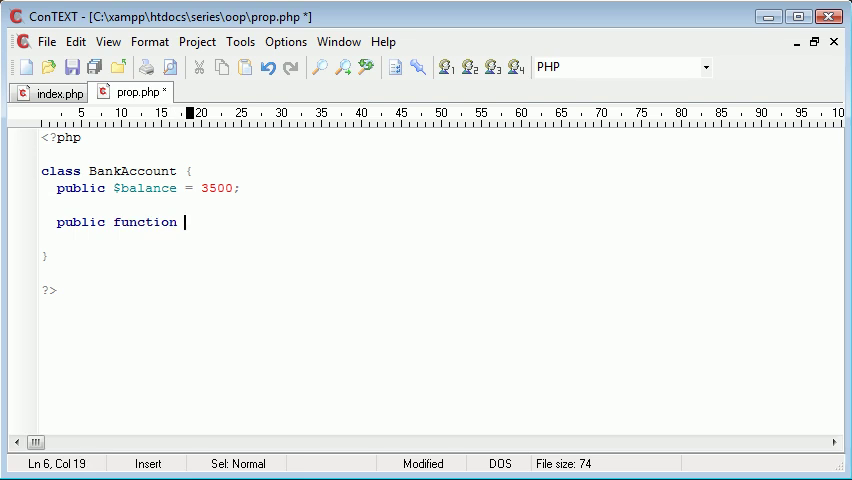
pyautogui.write('DisplayBalanc')
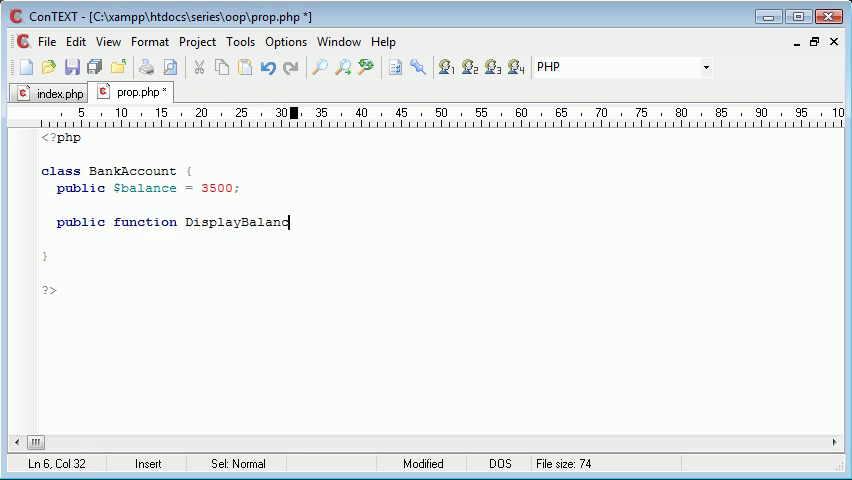
pyautogui.write('e() {')
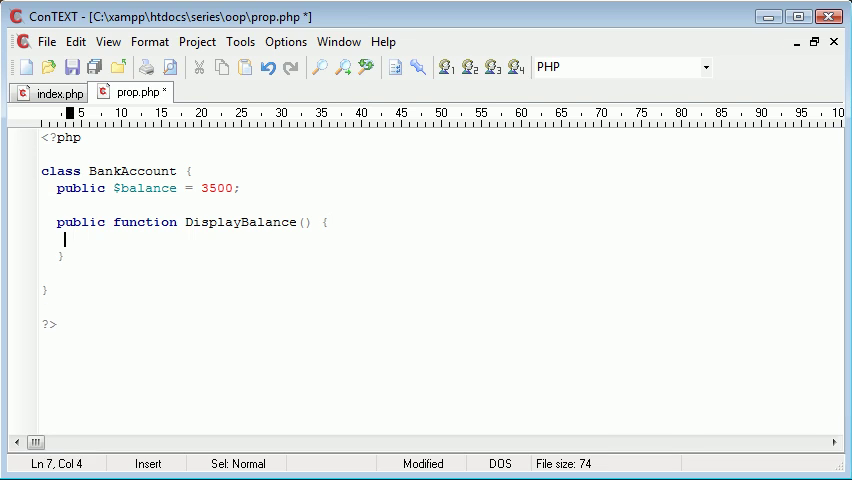
pyautogui.write('return')
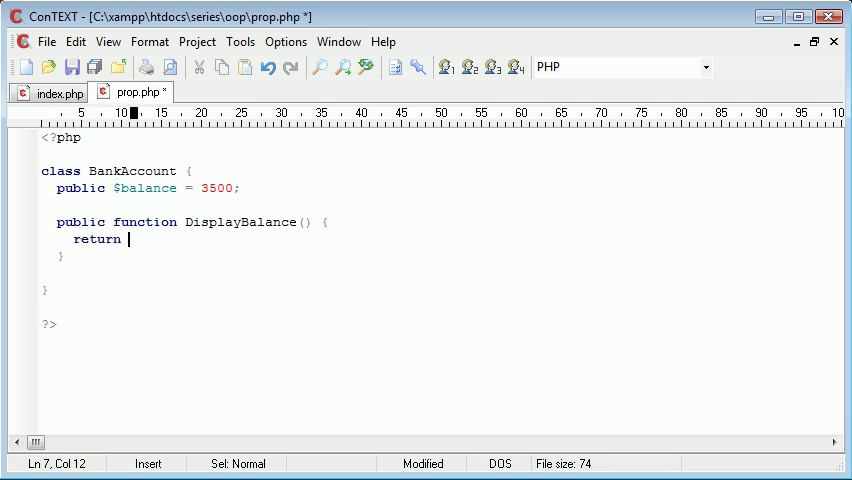
pyautogui.write('$this-')
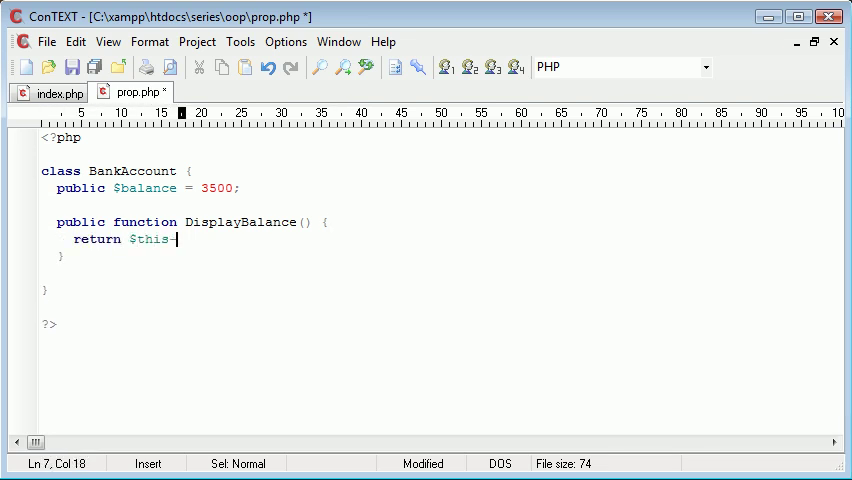
pyautogui.write('>balance;')
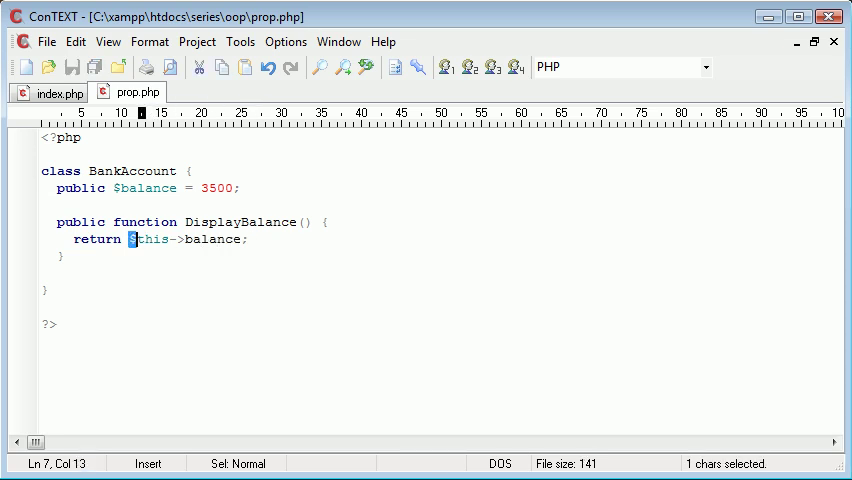
pyautogui.doubleClick(146, 239)
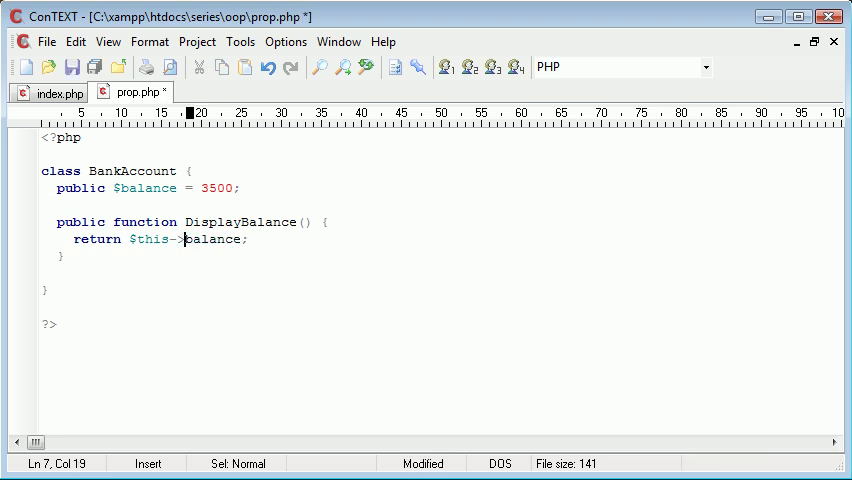
pyautogui.doubleClick(212, 239)
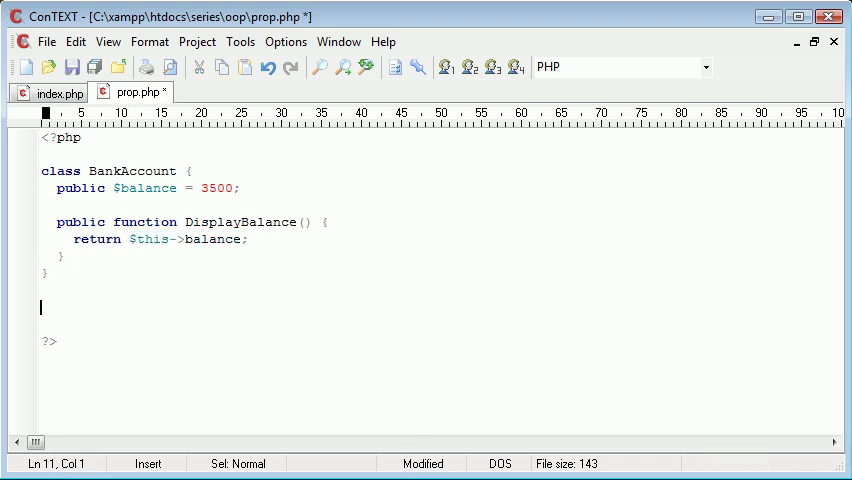
# Step: Create $alex = new BankAccount() and echo $alex->DisplayBalance()
pyautogui.write('$alex =')
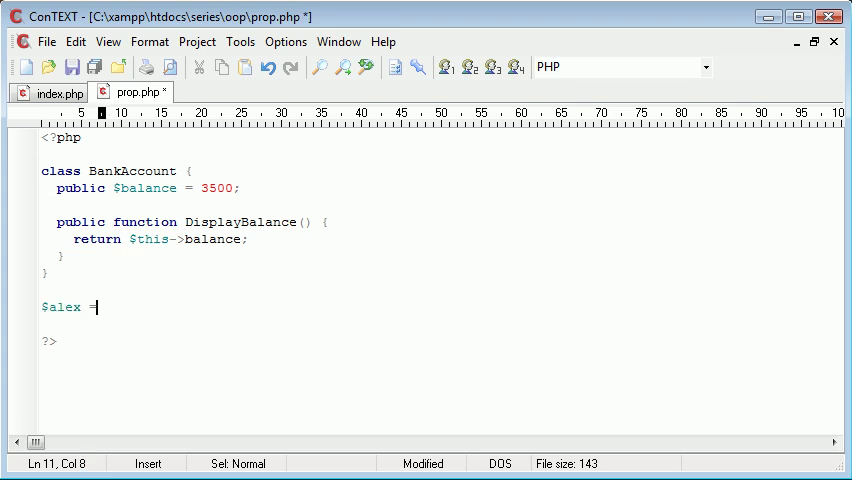
pyautogui.write('new Banka')
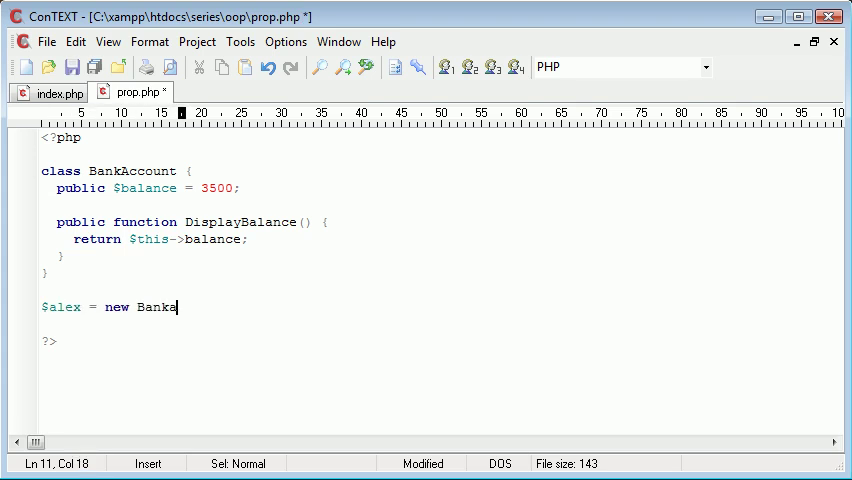
pyautogui.write('ccount()')
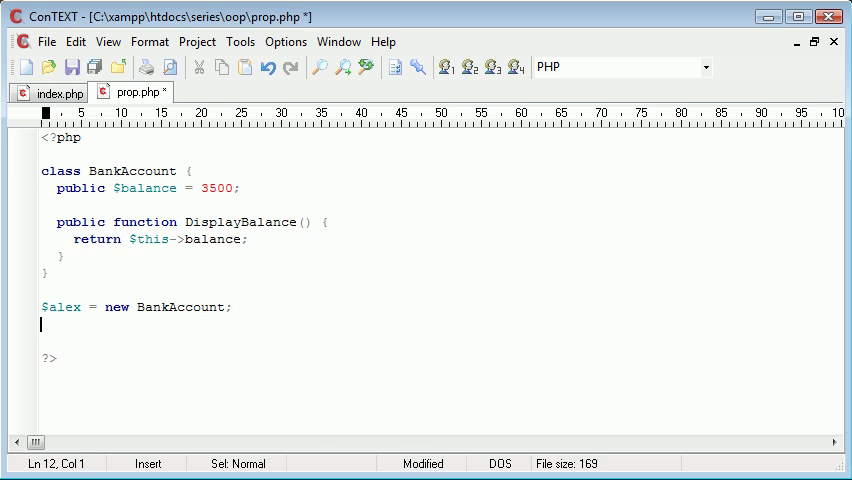
pyautogui.write('echo $alex->Dispol')
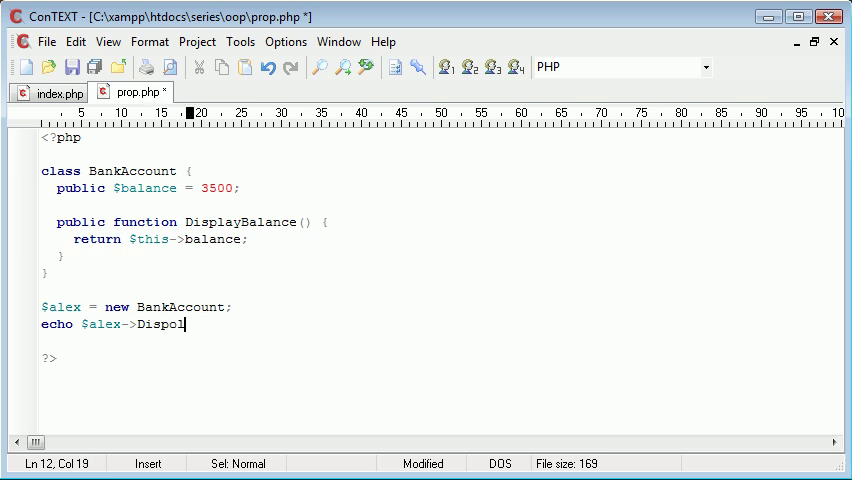
pyautogui.write('DisplayBal')
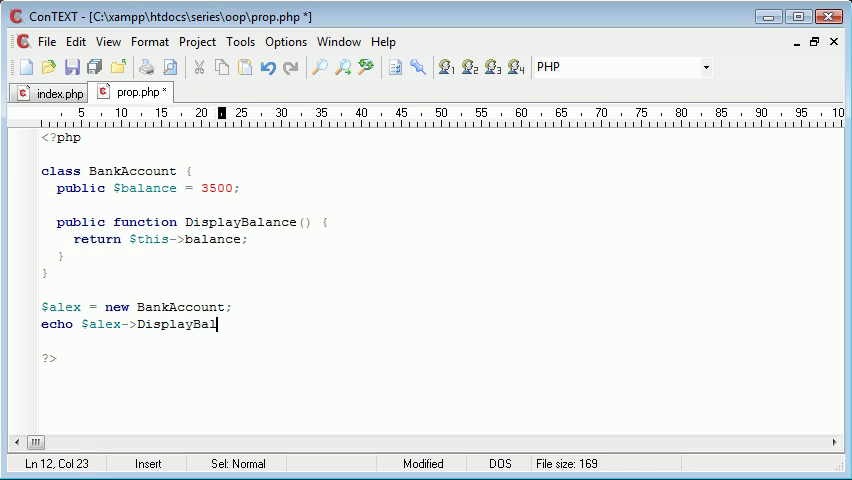
pyautogui.write('ance();')
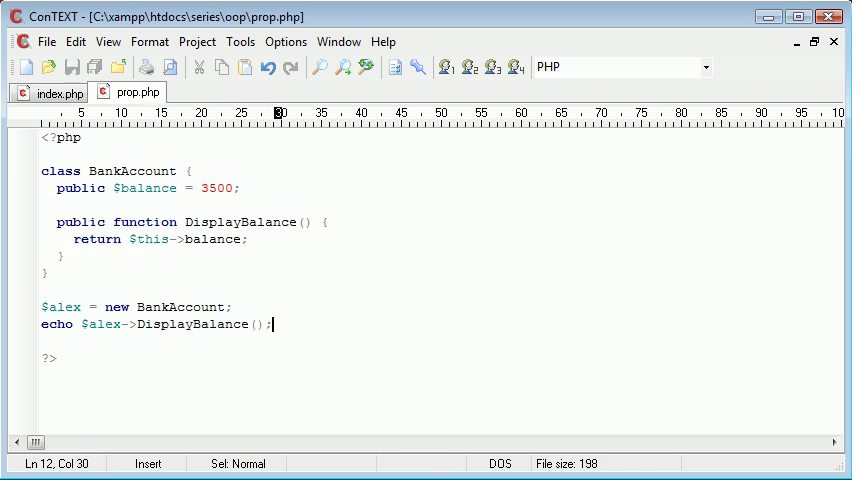
pyautogui.moveTo(227, 283)
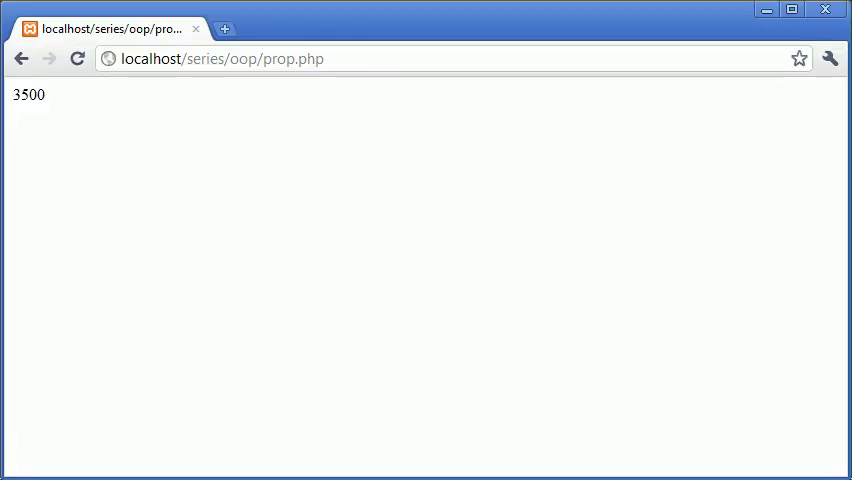
pyautogui.moveTo(80, 113)
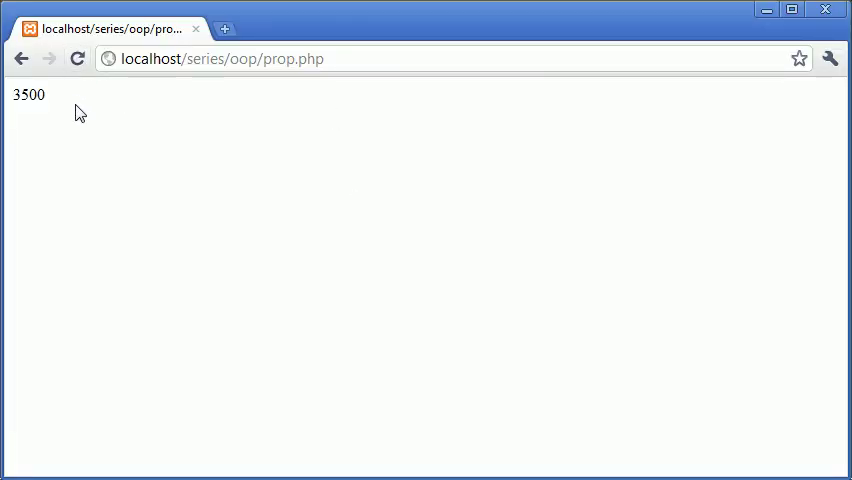
# Step: Load localhost/series/oop/prop.php in Chrome and confirm it shows 3500
pyautogui.doubleClick(25, 95)
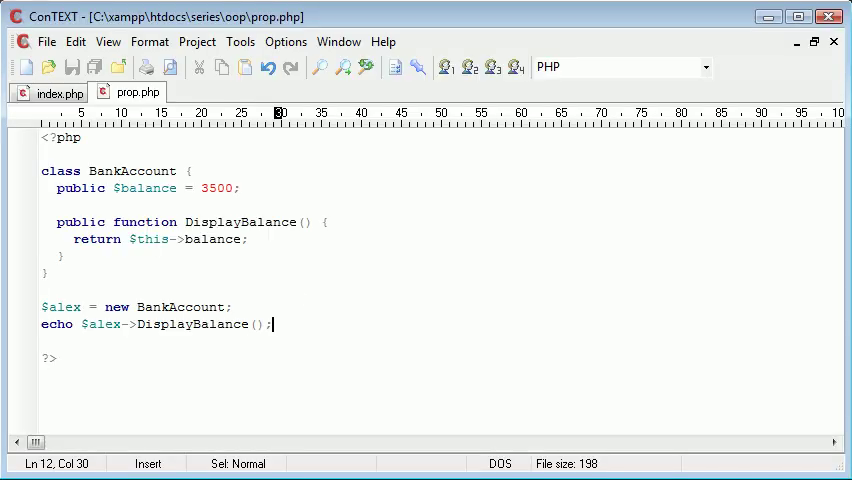
pyautogui.moveTo(165, 290)
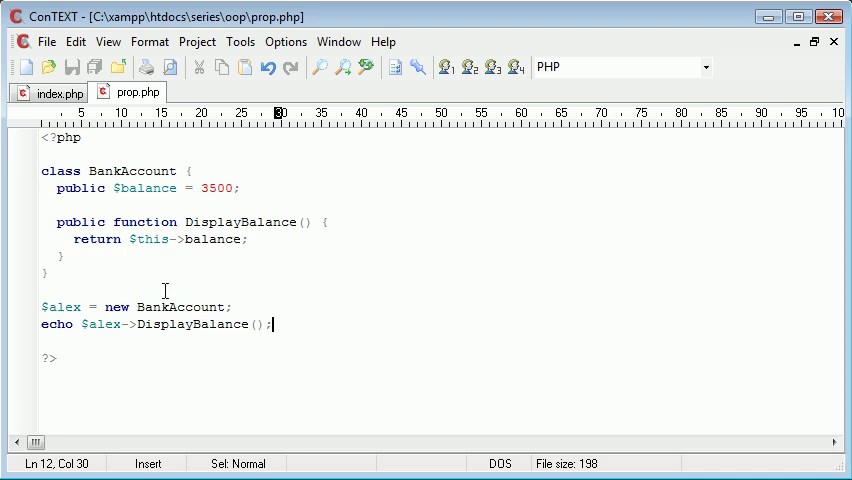
pyautogui.moveTo(114, 250)
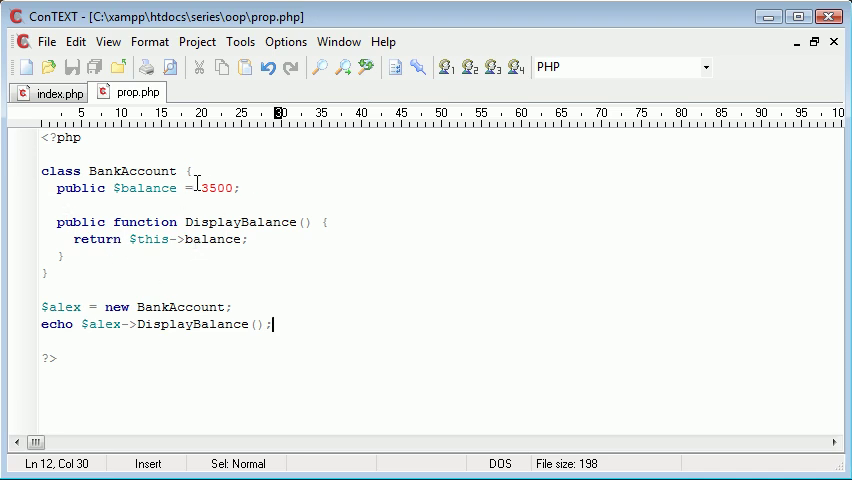
pyautogui.moveTo(230, 324)
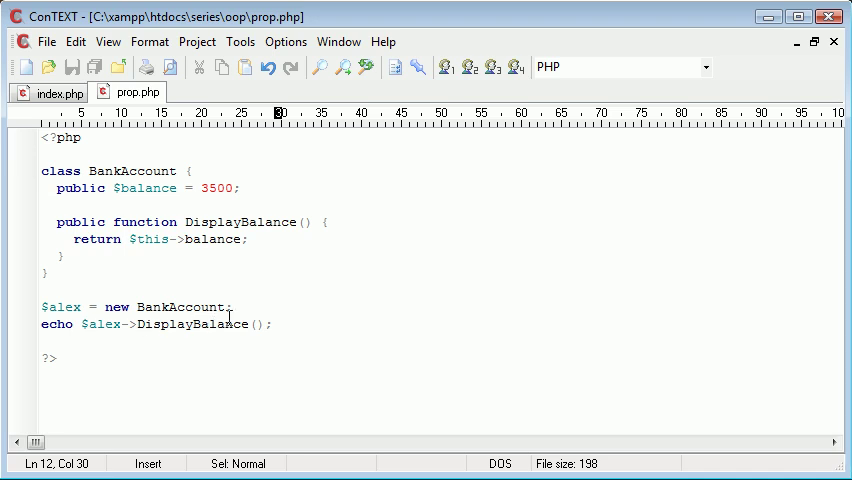
pyautogui.moveTo(231, 323)
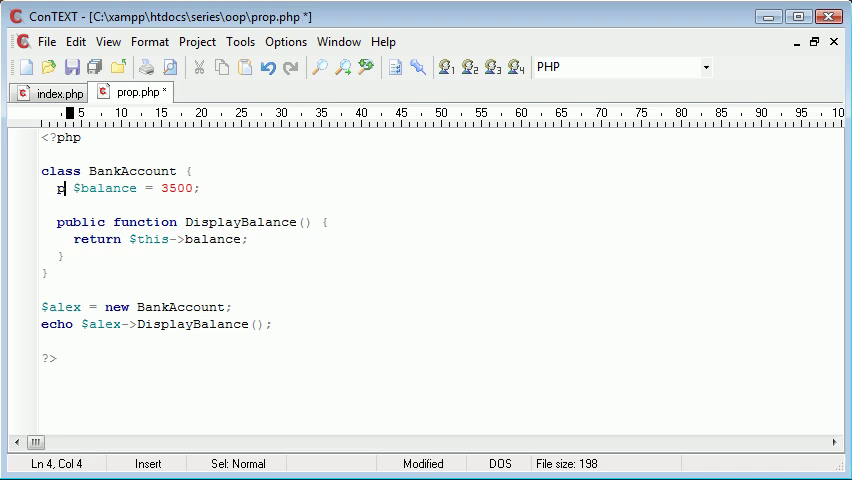
pyautogui.write('private')
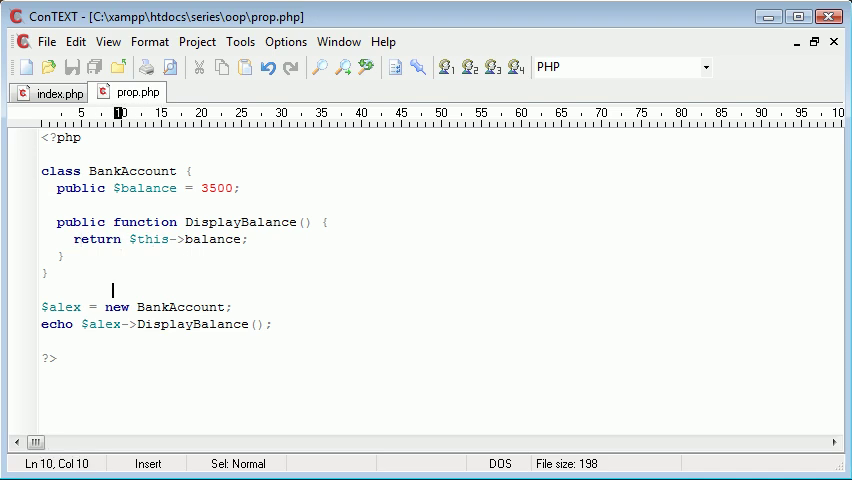
pyautogui.click(506, 375)
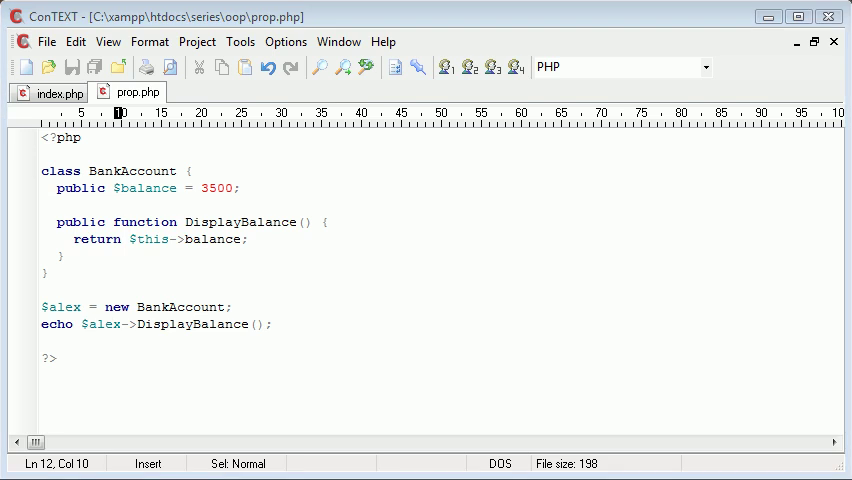
pyautogui.moveTo(116, 221)
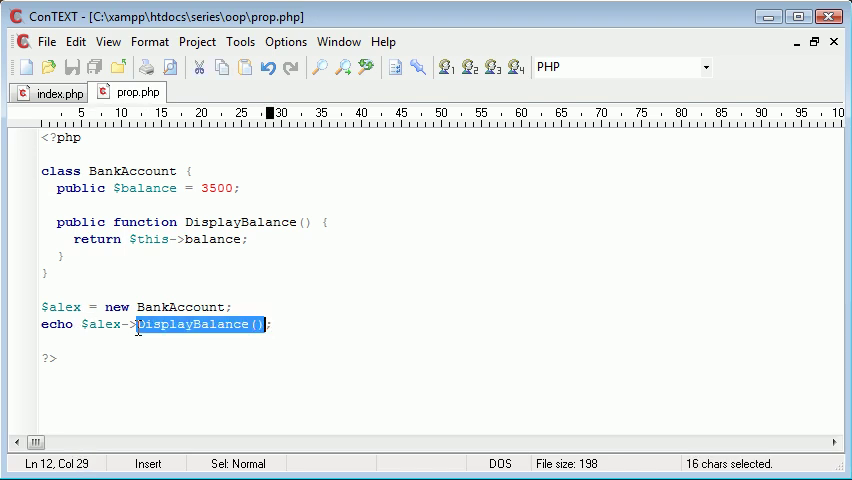
# Step: Echo $alex->balance directly and change the $balance property from public to private
pyautogui.press('Delete')
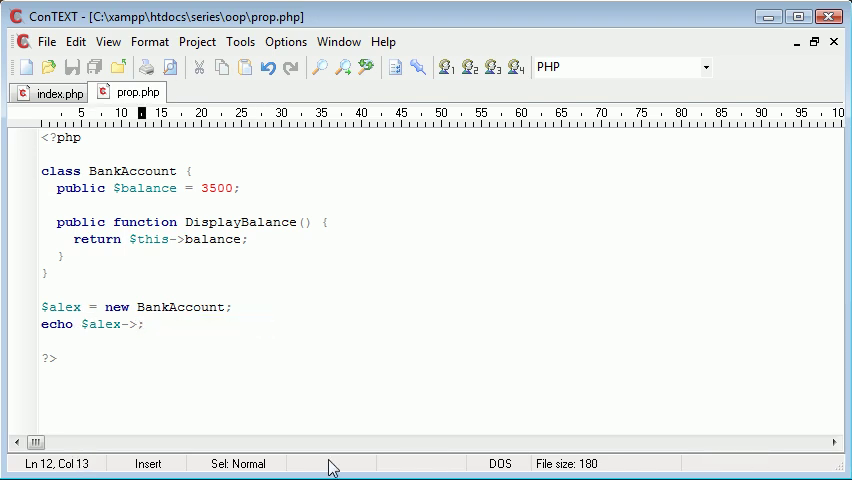
pyautogui.write('balance')
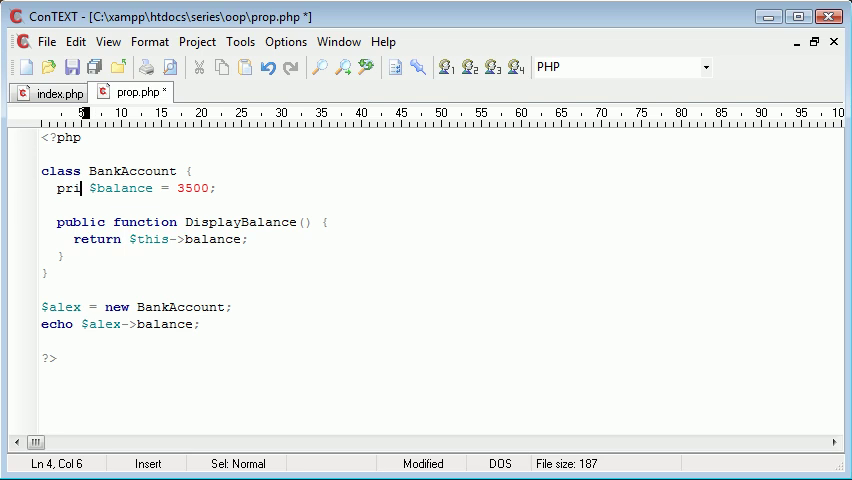
pyautogui.write('vate')
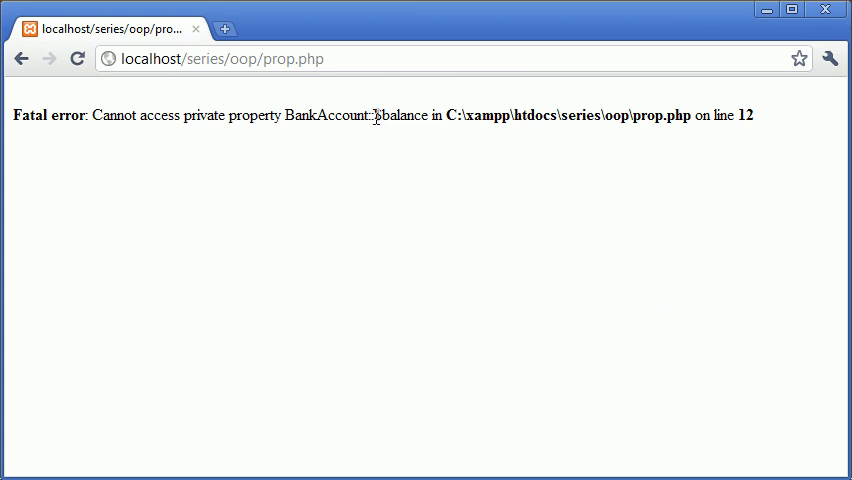
pyautogui.moveTo(383, 150)
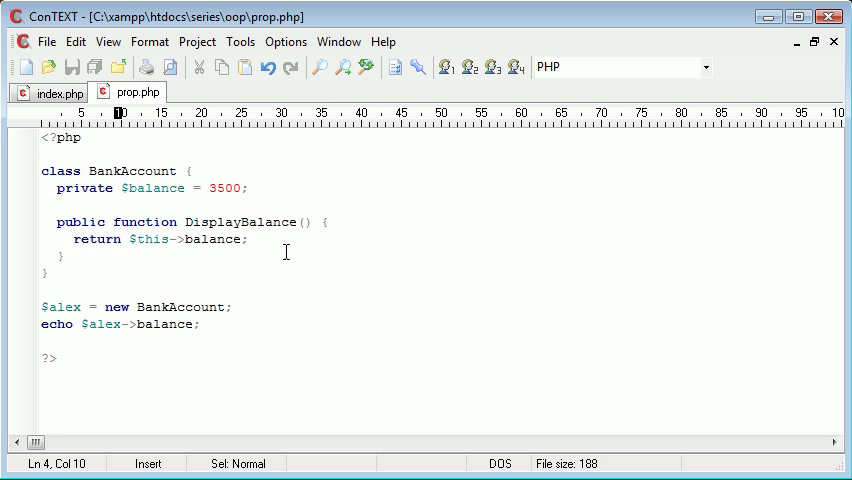
pyautogui.moveTo(252, 282)
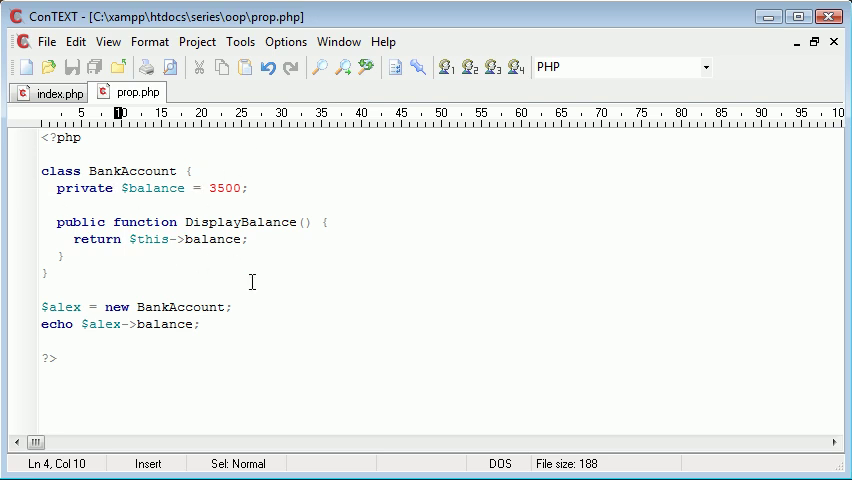
pyautogui.click(130, 324)
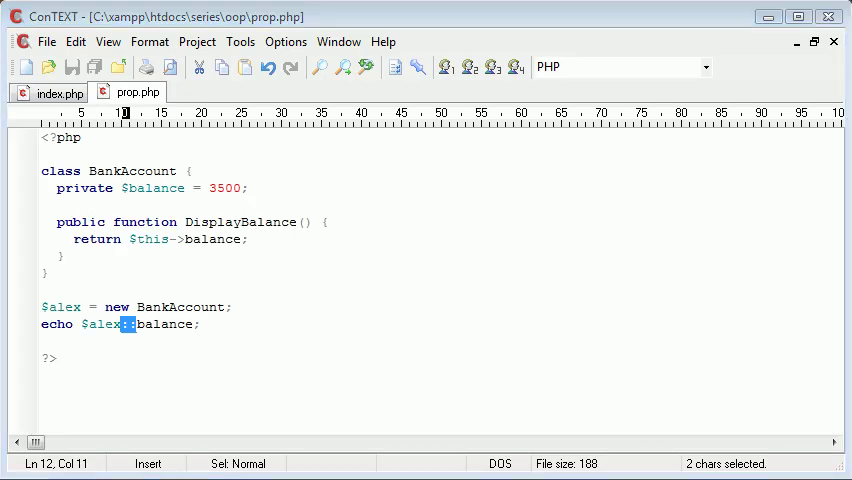
pyautogui.write('->')
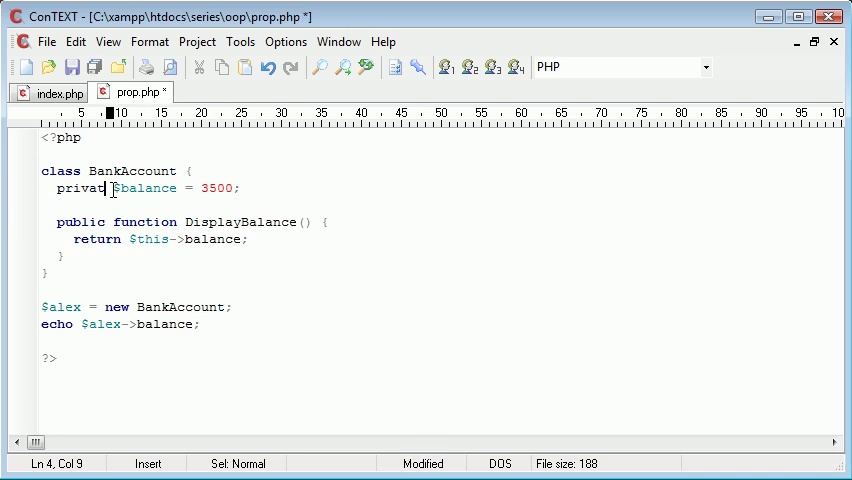
# Step: Declare $balance as protected, then erase the keyword leaving $balance = 3500;
pyautogui.write('protected')
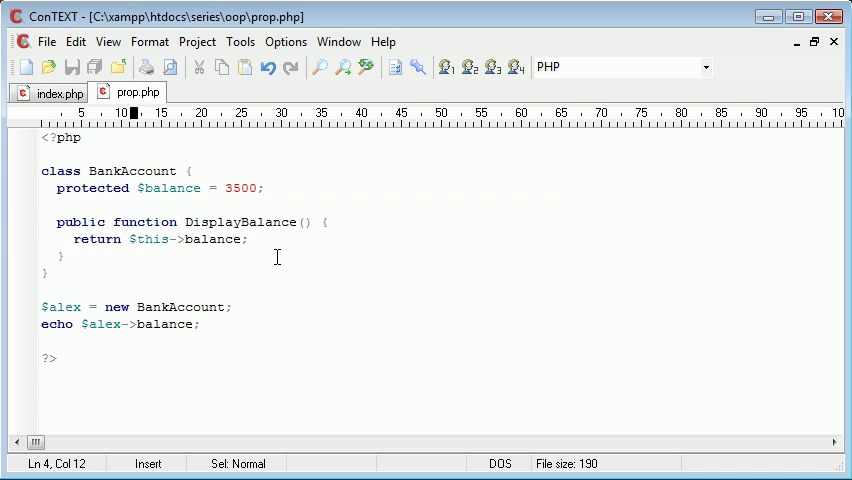
pyautogui.press('BackSpace')
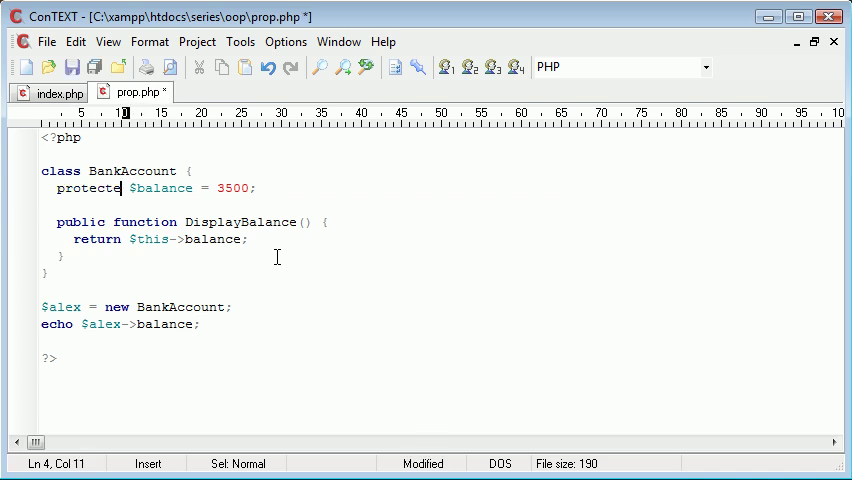
pyautogui.press('BackSpace')
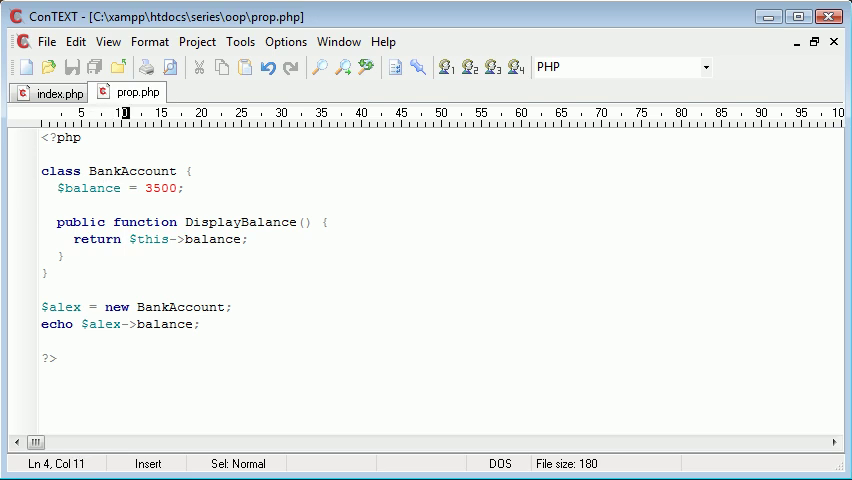
# Step: Rename the property to balanceOfAccount in the declaration and echo, declaring it with var
pyautogui.write('OfAccco')
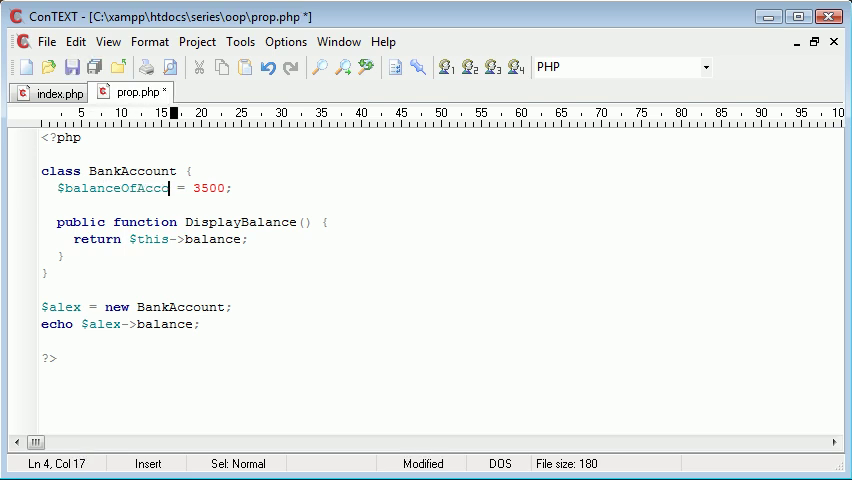
pyautogui.write('unt')
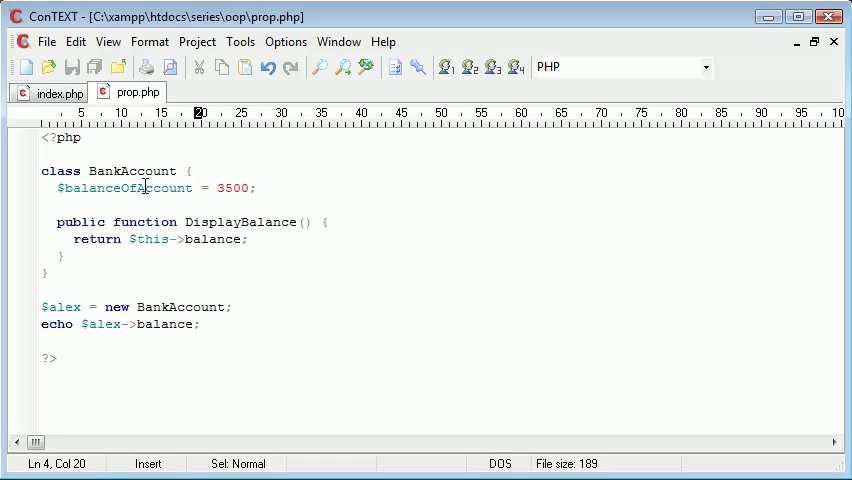
pyautogui.click(197, 324)
pyautogui.write('OfAcco')
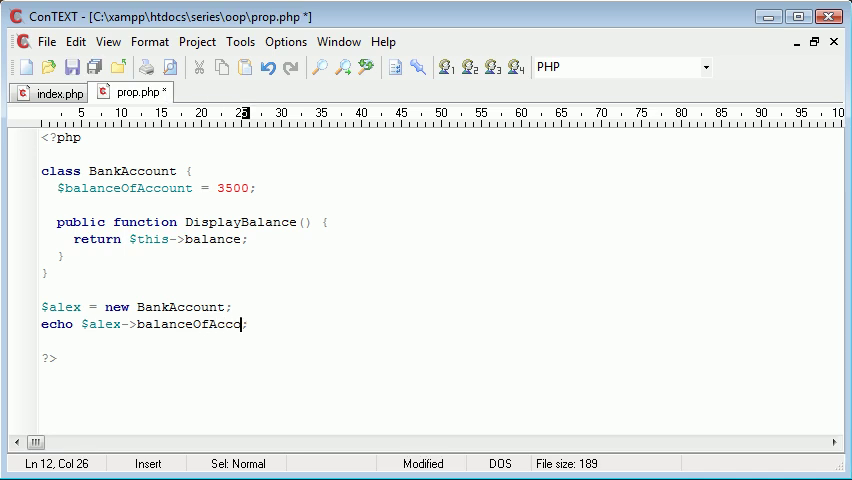
pyautogui.write('unt')
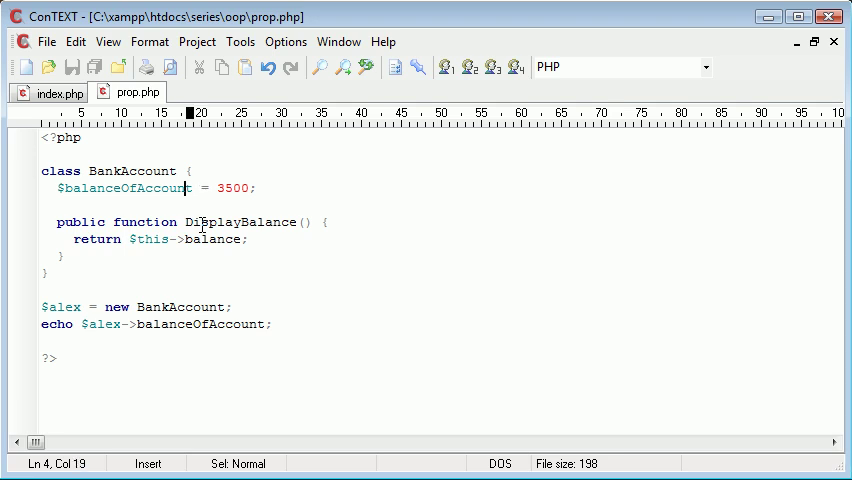
pyautogui.write('va')
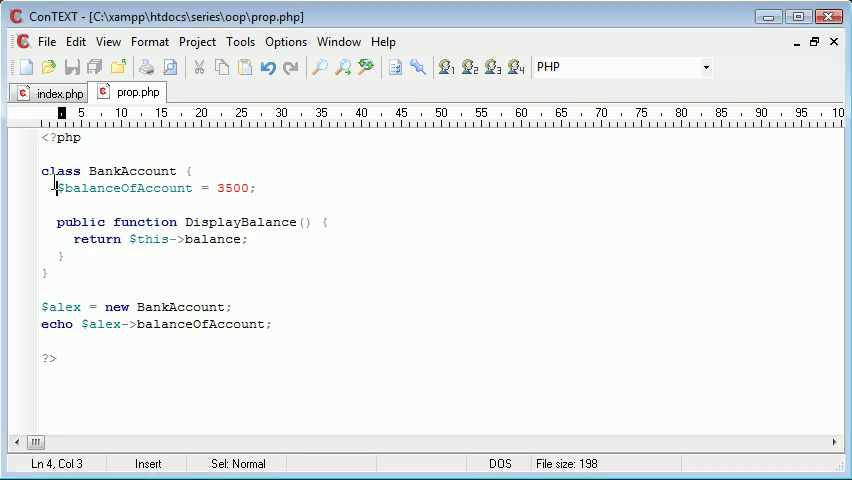
pyautogui.write('var')
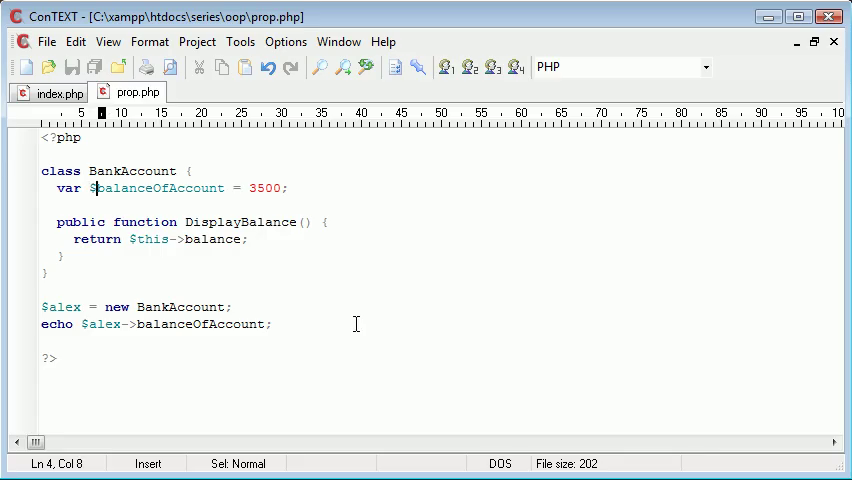
# Step: Change the echo line to $alex->_balance and erase the declaration's property name
pyautogui.write('_')
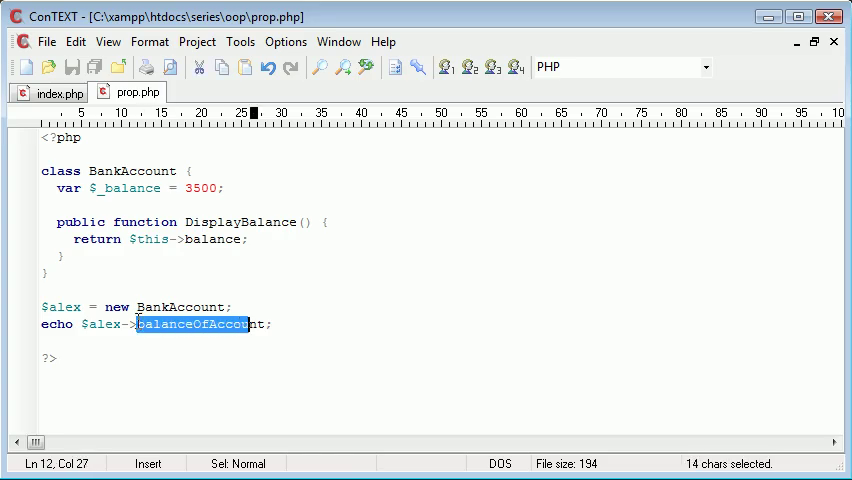
pyautogui.write('balance')
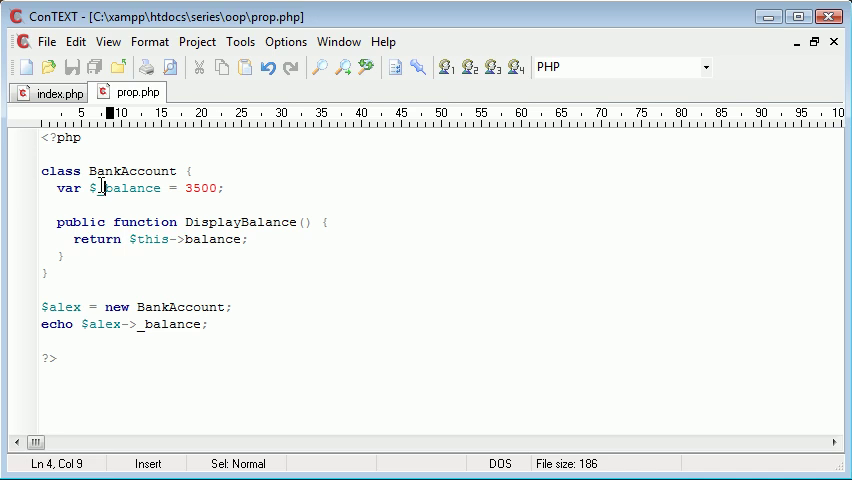
pyautogui.write('T')
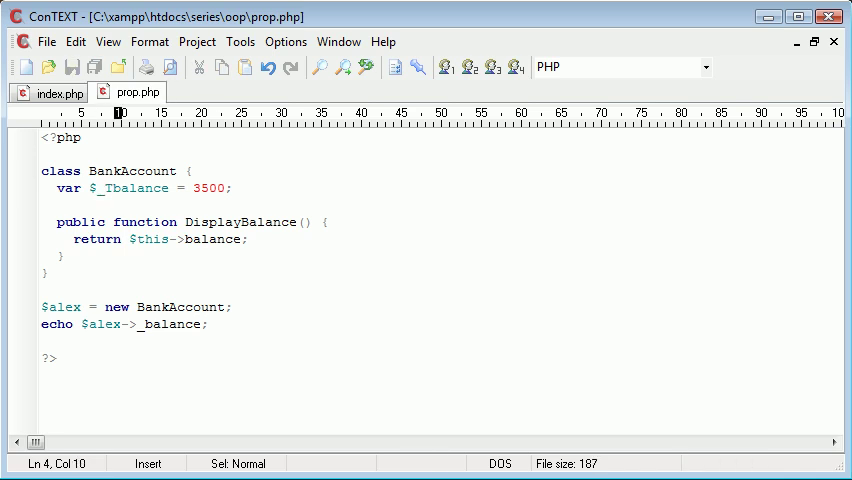
pyautogui.click(101, 188)
pyautogui.write('public $')
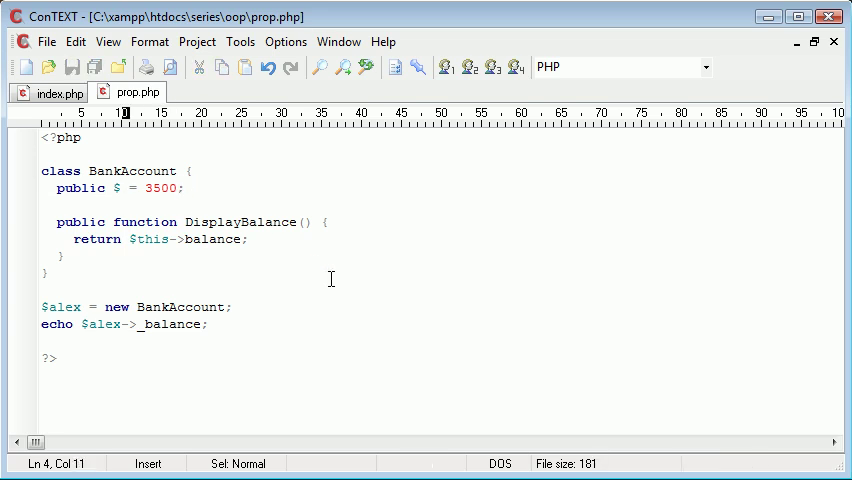
# Step: Name the property public $balance = 3500 and make the echo read $alex->balance
pyautogui.write('balance')
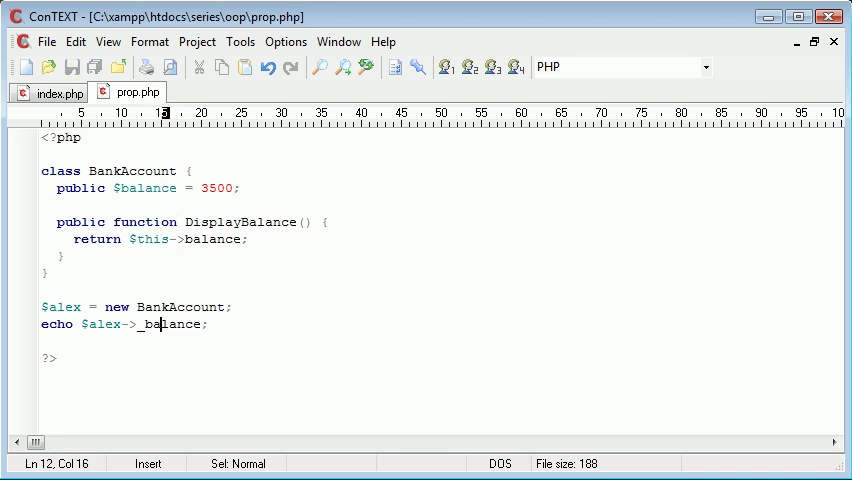
pyautogui.press('BackSpace')
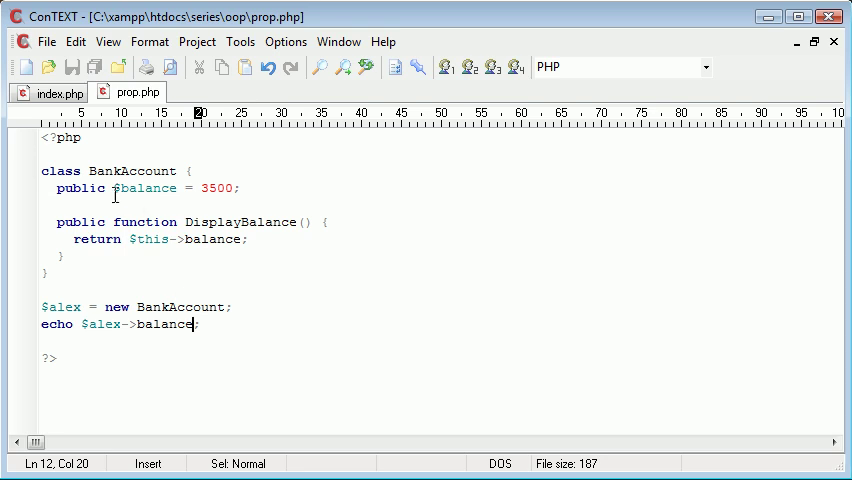
pyautogui.click(119, 188)
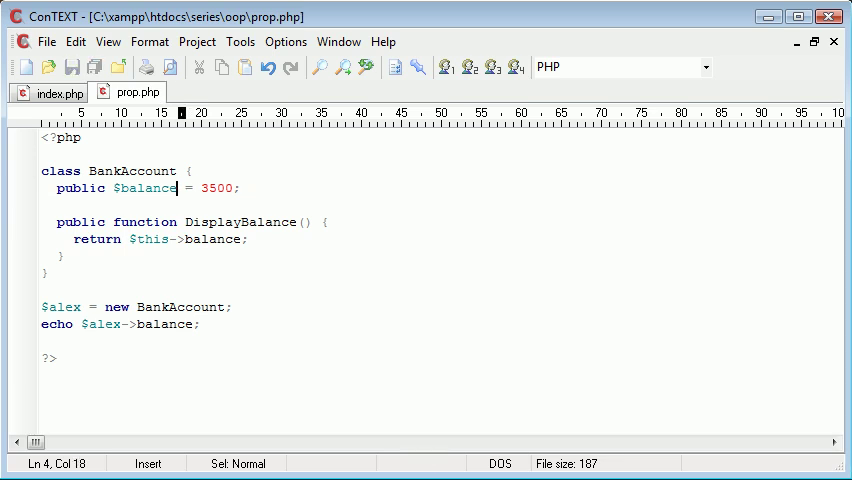
pyautogui.write('_')
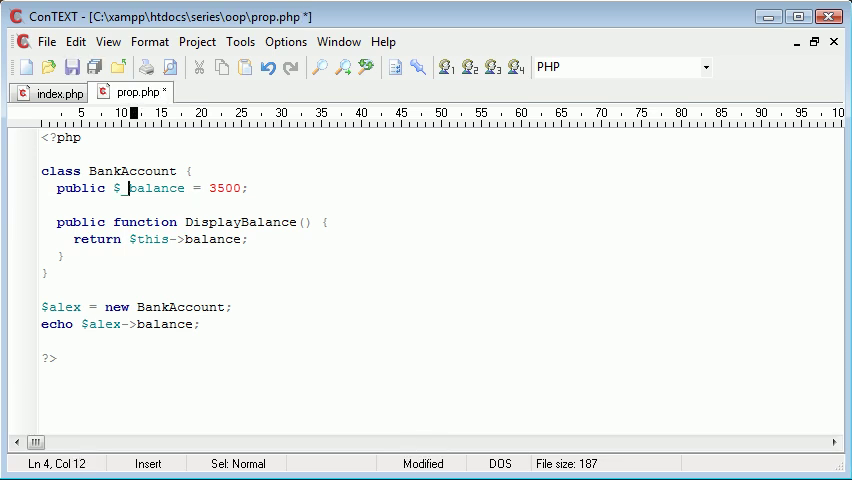
pyautogui.write('T')
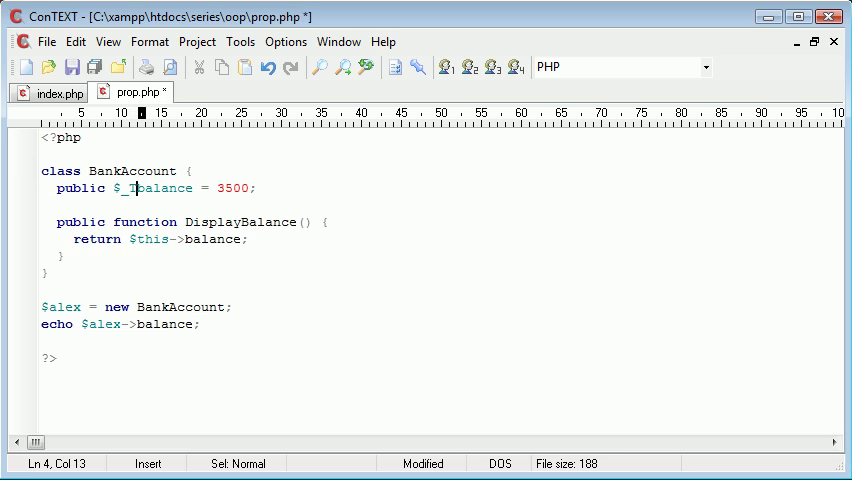
pyautogui.press('BackSpace')
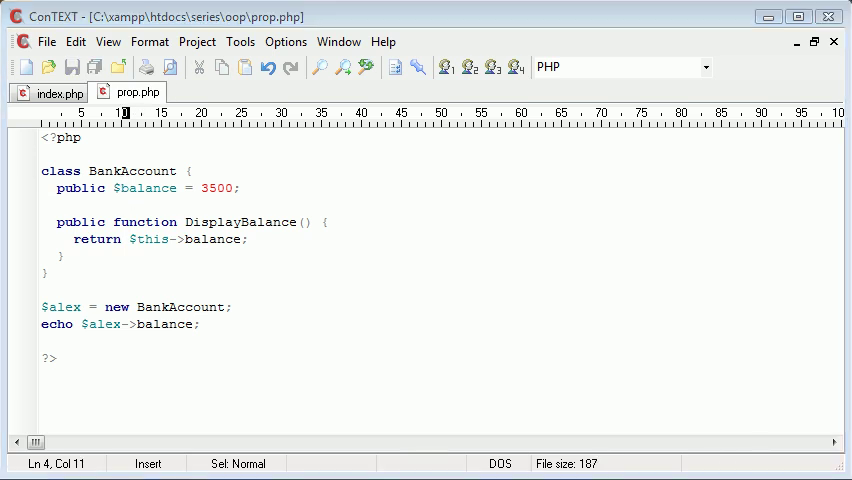
pyautogui.click(100, 187)
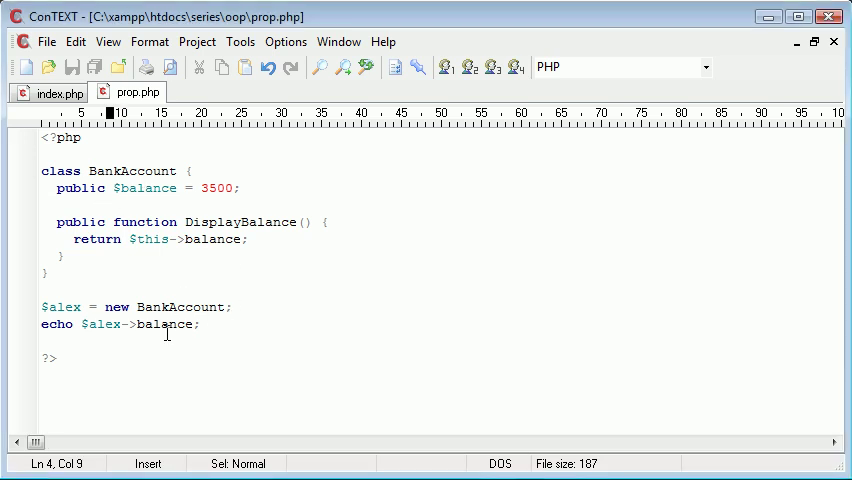
pyautogui.doubleClick(165, 324)
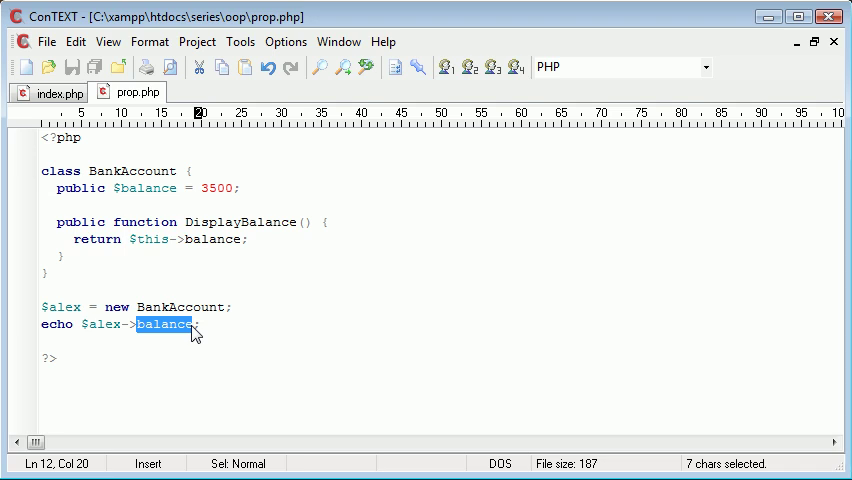
# Step: Echo $alex->DisplayBalance() and change the $balance declaration from public to private
pyautogui.write('Displ')
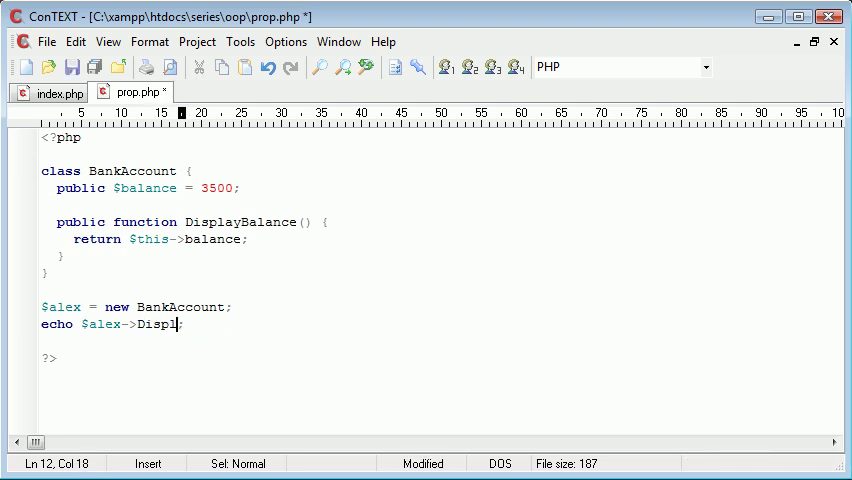
pyautogui.write('ayBal')
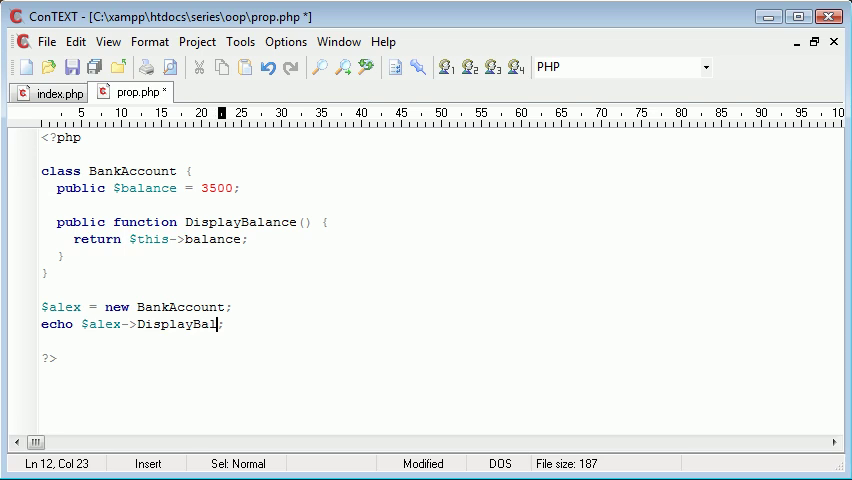
pyautogui.write('ance()')
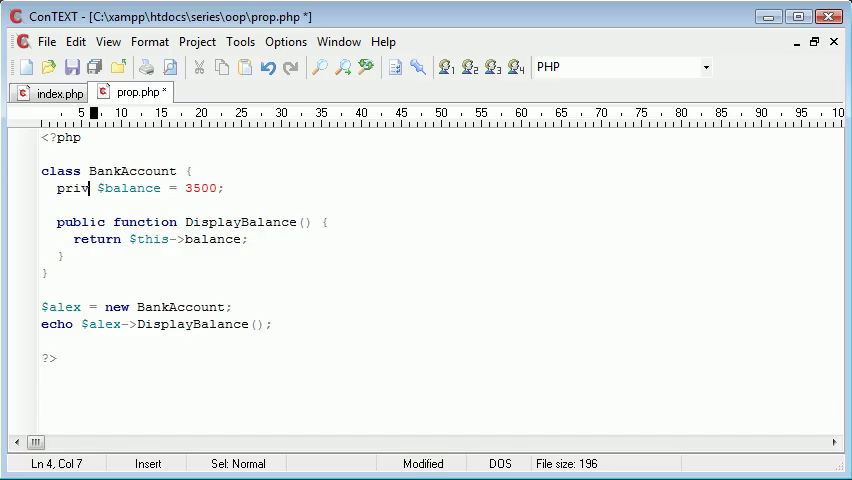
pyautogui.write('ate')
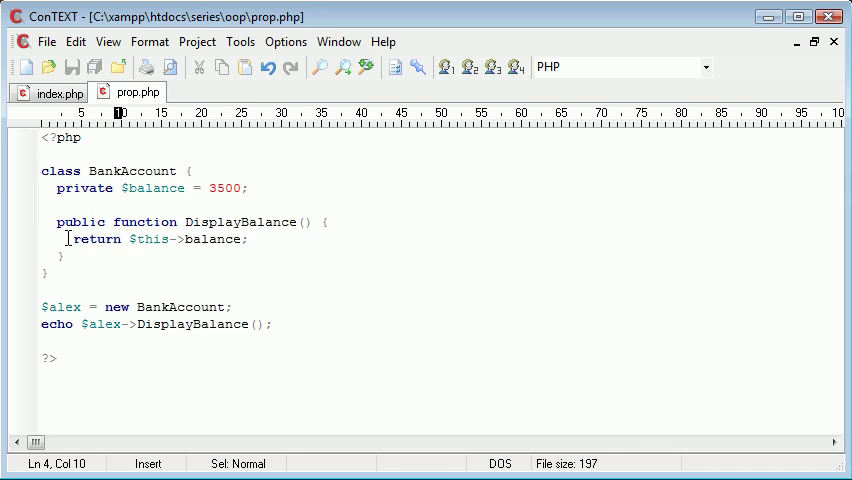
pyautogui.click(265, 239)
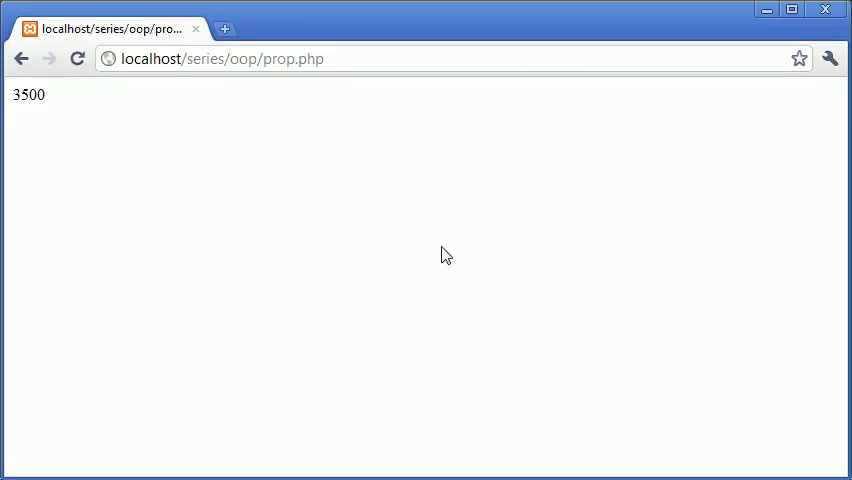
pyautogui.moveTo(149, 131)
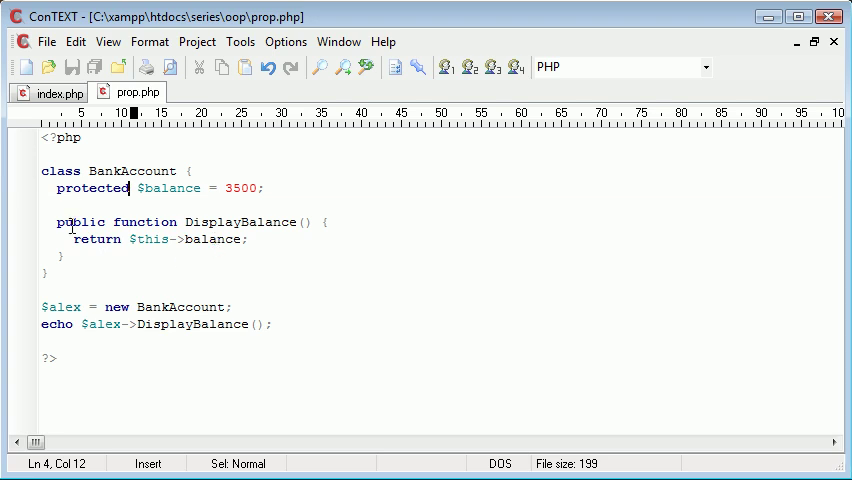
# Step: Replace 'protected' on the $balance declaration with 'public', then switch it to private
pyautogui.press('Backspace')
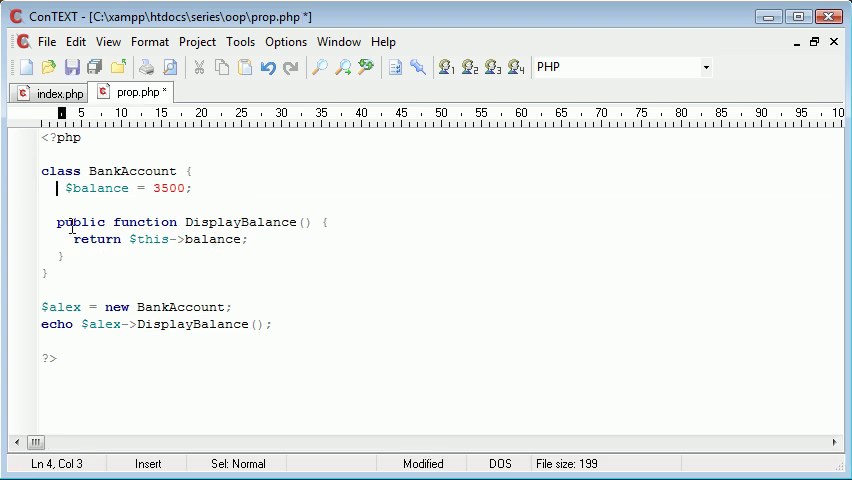
pyautogui.write('public')
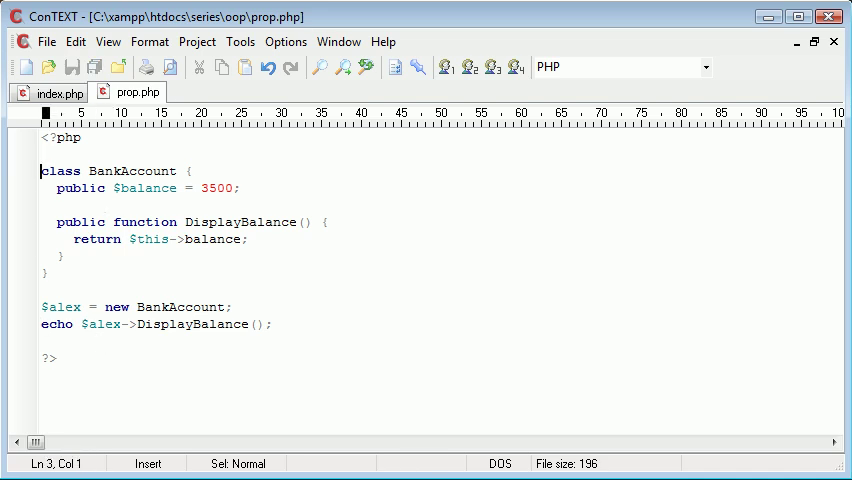
pyautogui.click(95, 187)
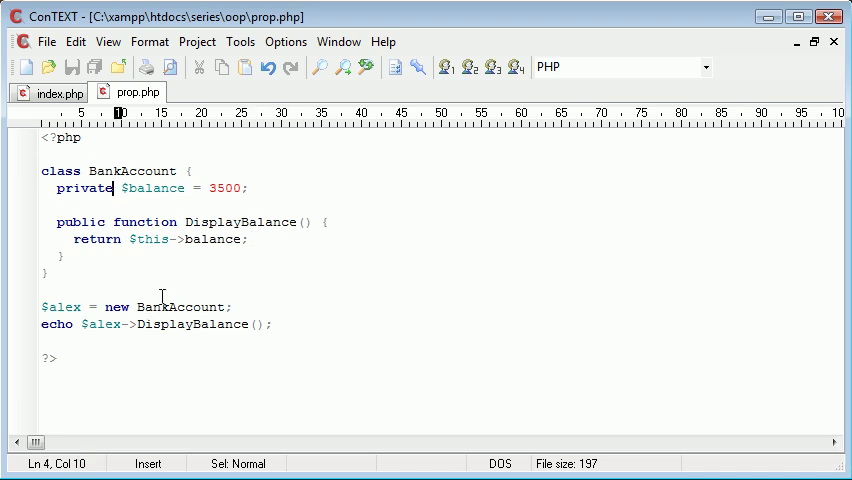
# Step: Start the 'echo $alex->balance;' line below the DisplayBalance() echo
pyautogui.write('echo')
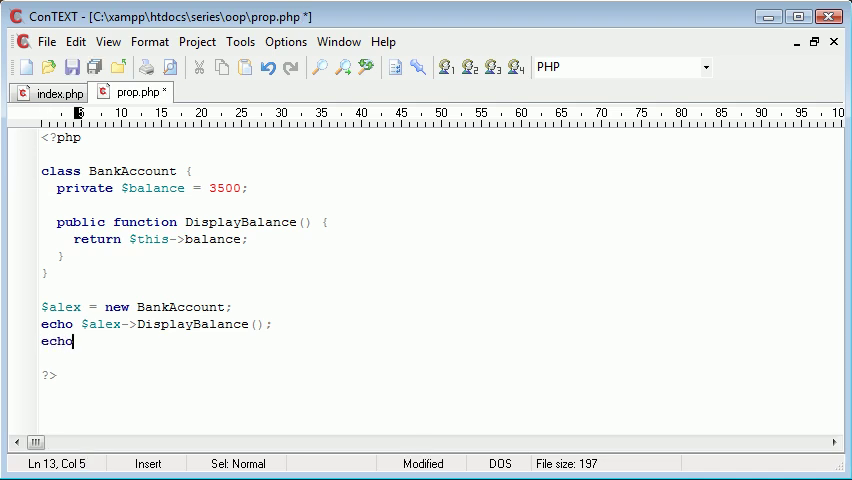
pyautogui.press('BackSpace')
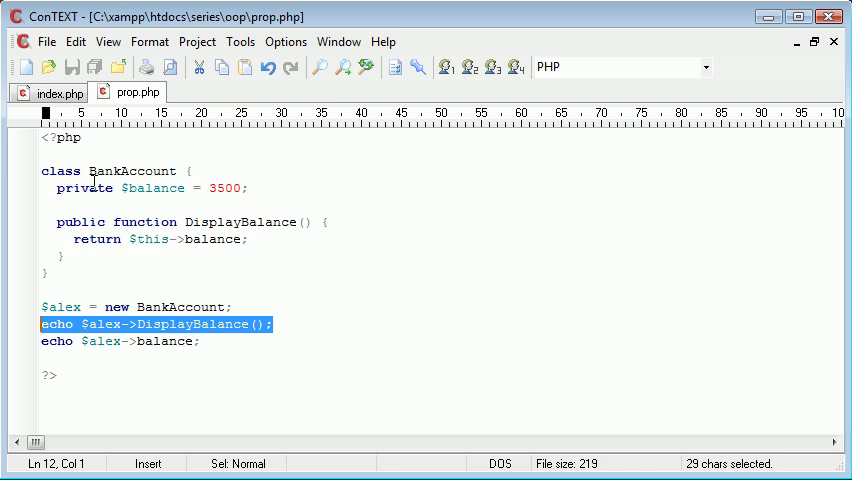
pyautogui.moveTo(139, 239)
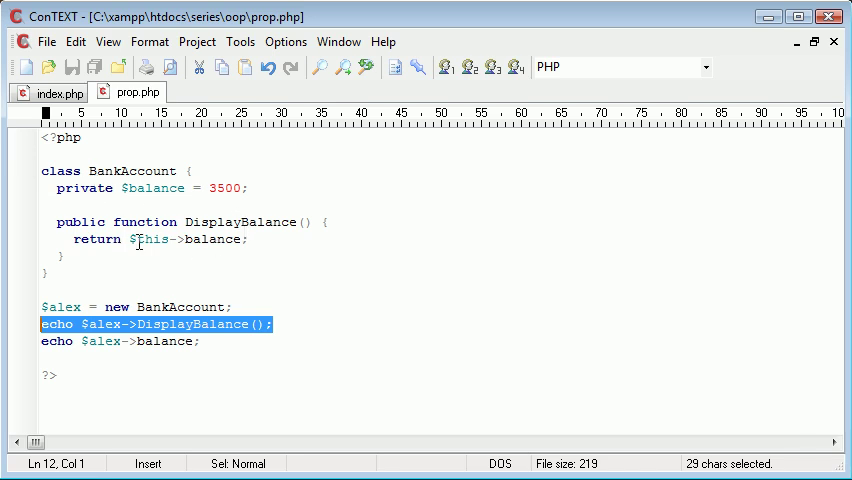
pyautogui.moveTo(138, 188)
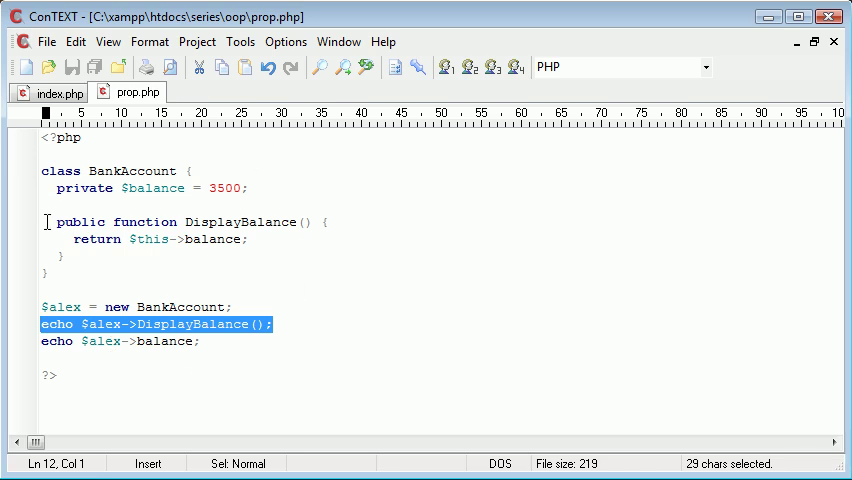
pyautogui.moveTo(57, 188)
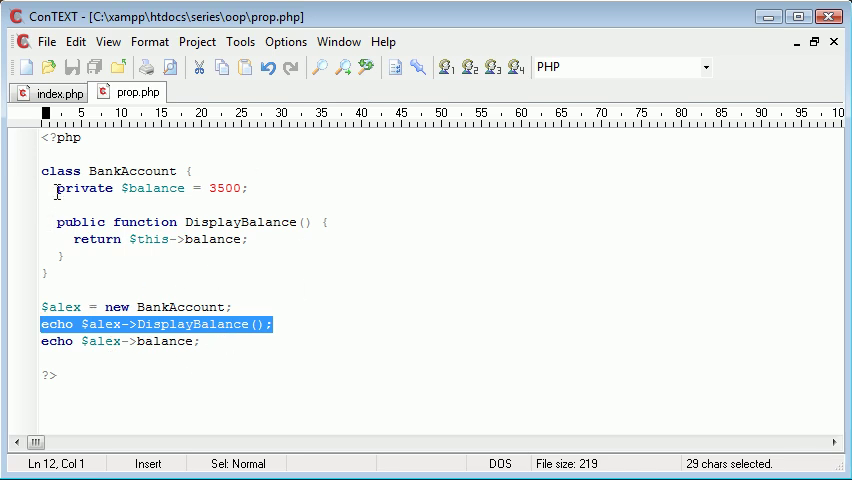
pyautogui.moveTo(140, 240)
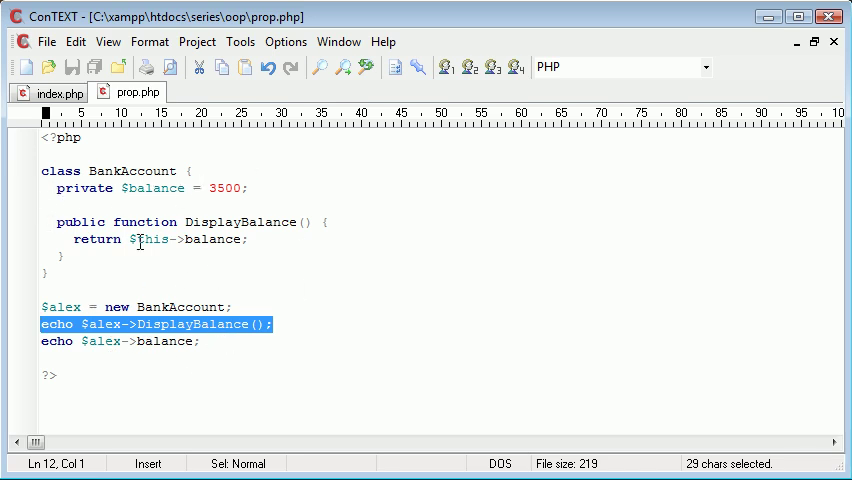
pyautogui.click(100, 341)
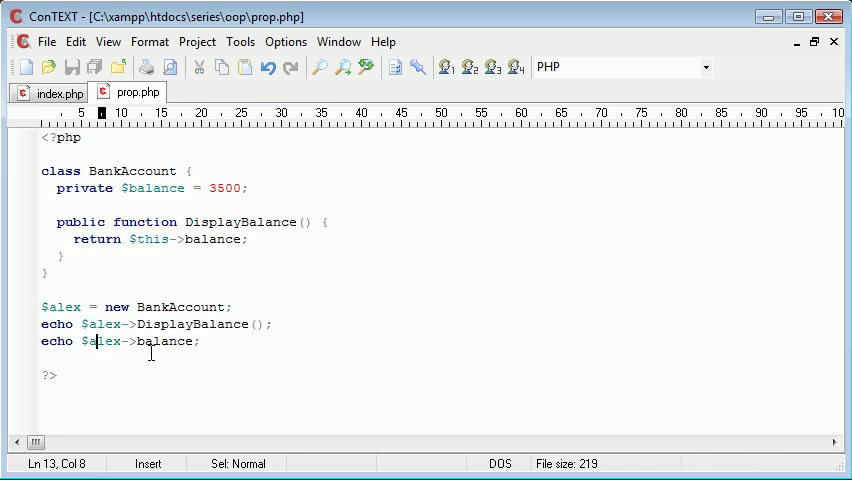